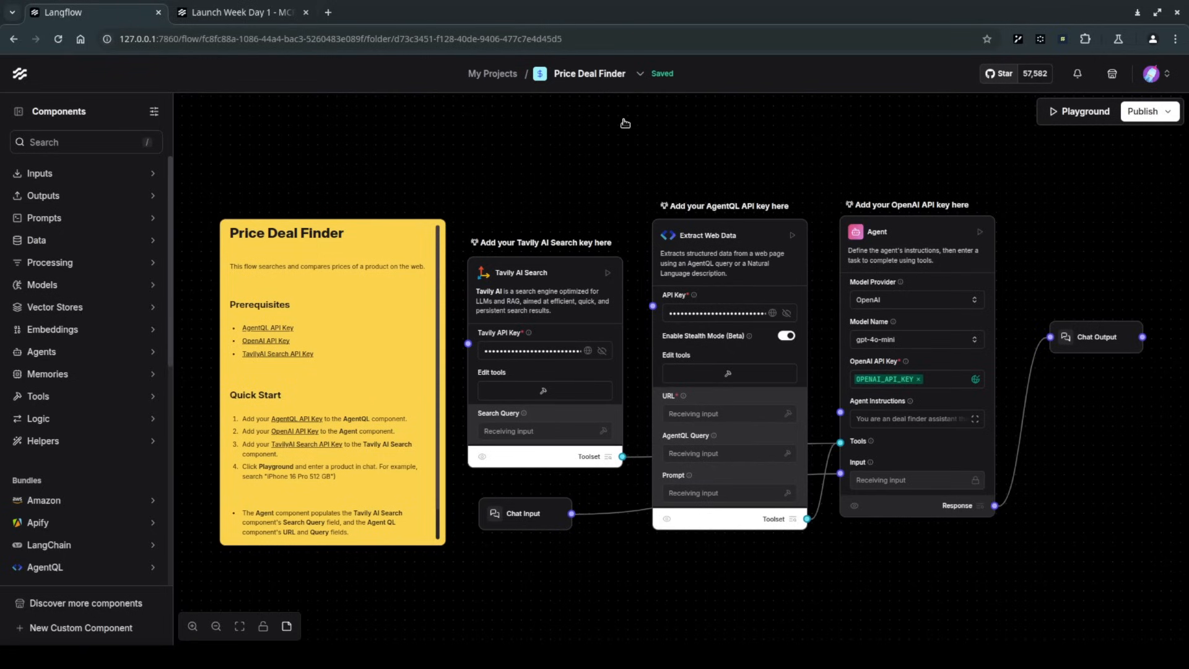
mouse_move(171, 42)
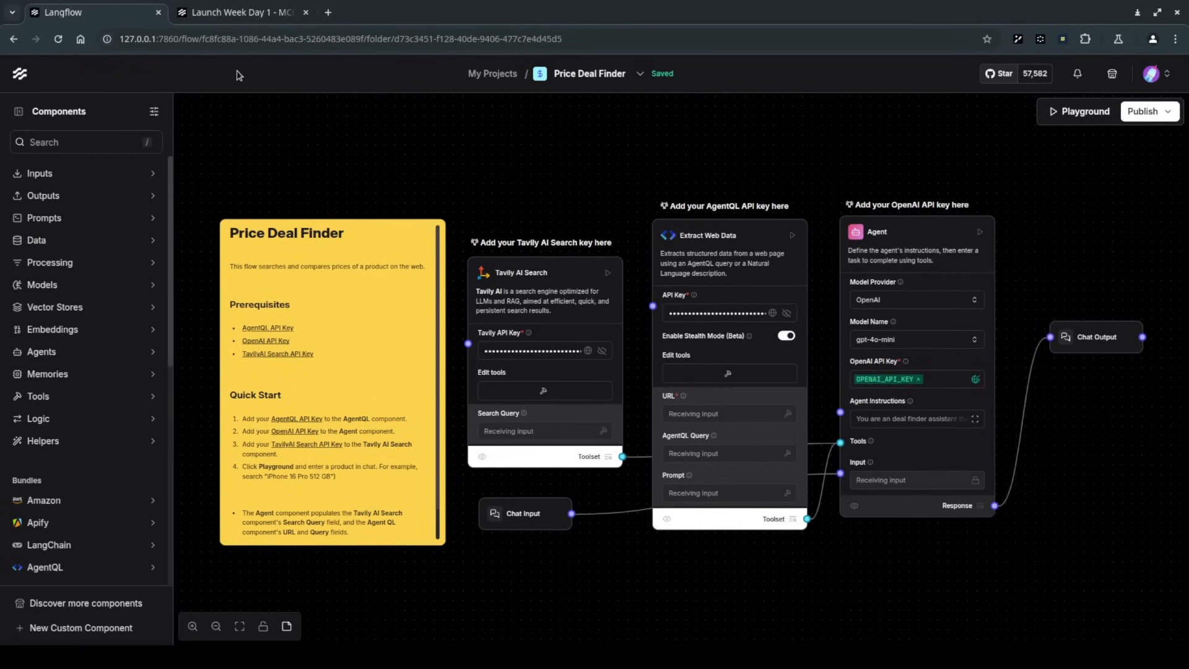
mouse_move(391, 183)
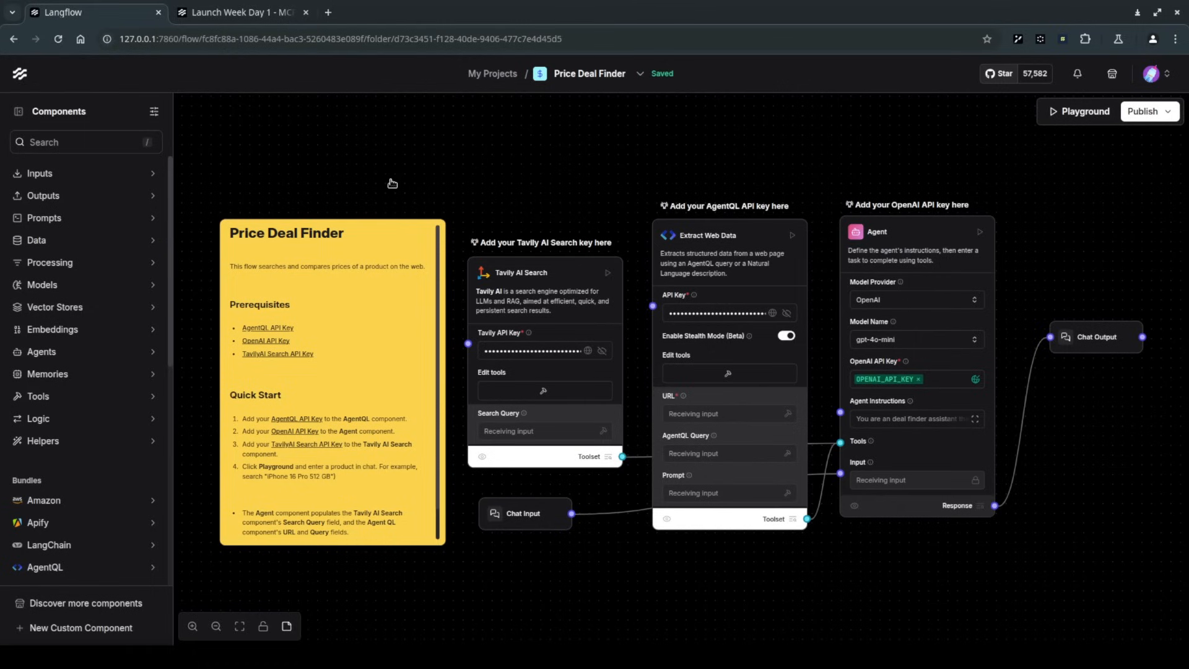
mouse_move(463, 157)
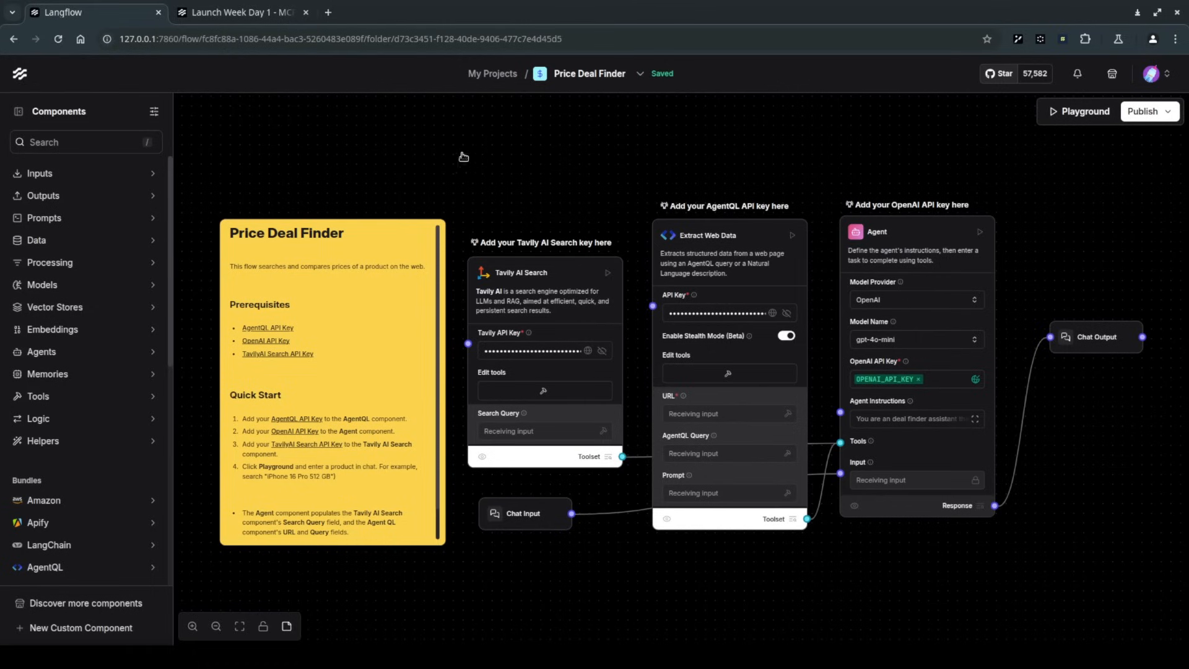
mouse_move(410, 189)
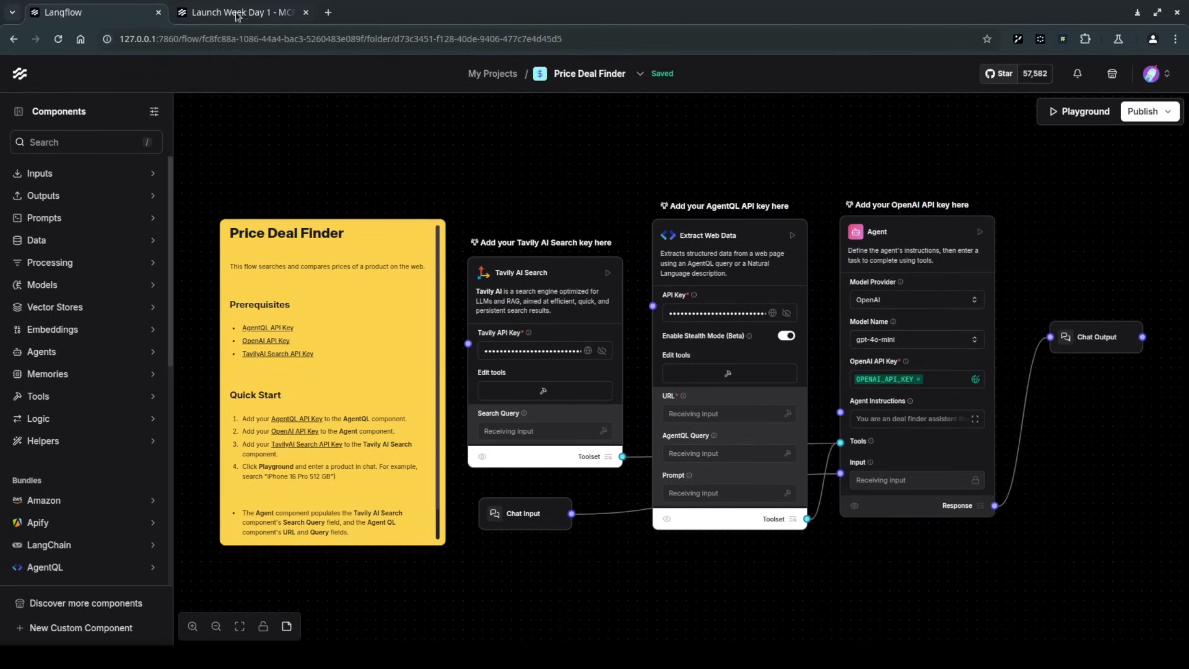
Skim the MCP launch blog post, return to the Price Deal Finder flow and bring up its Playground chat.
click(239, 12)
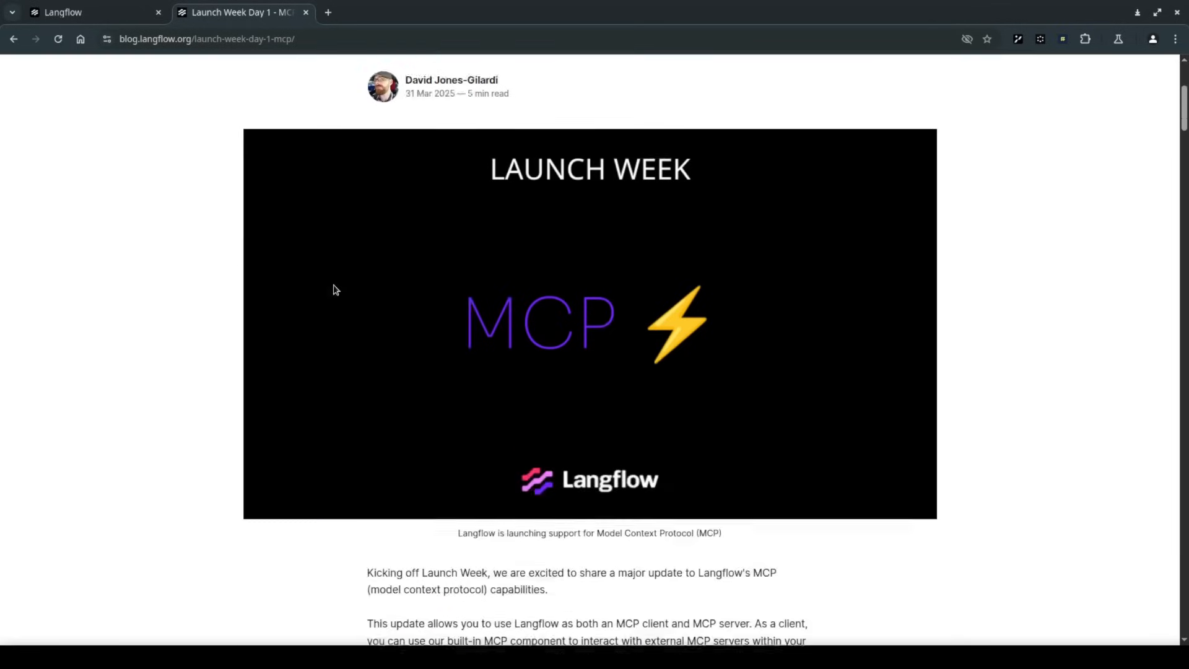
scroll(down, 3)
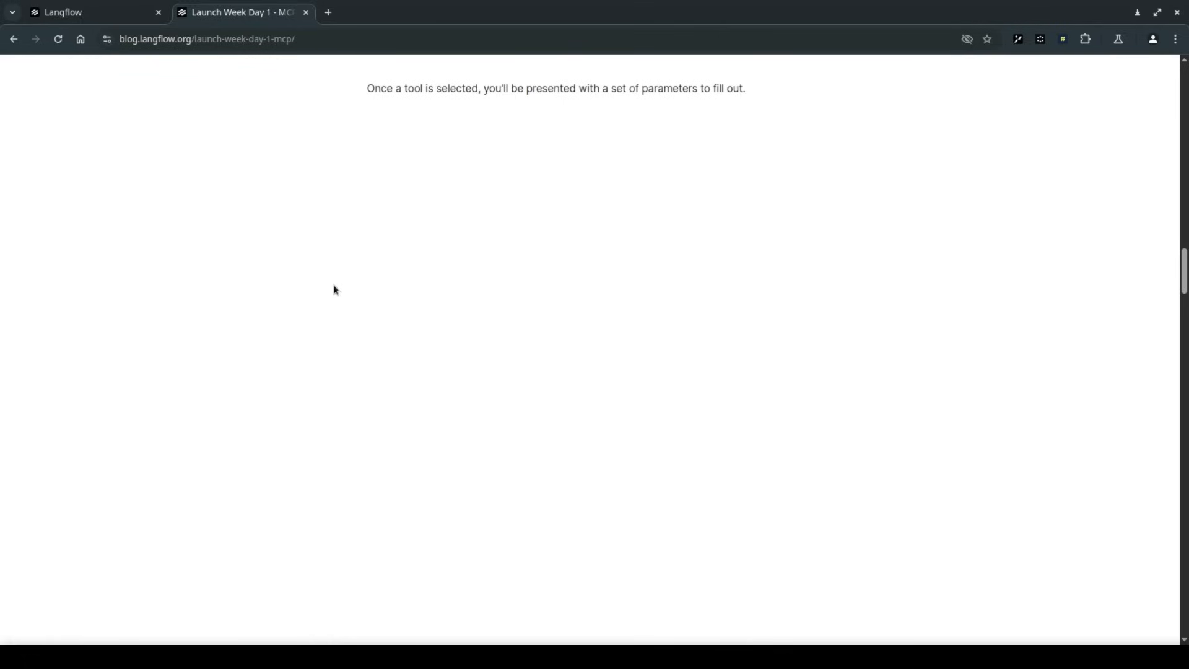
click(96, 12)
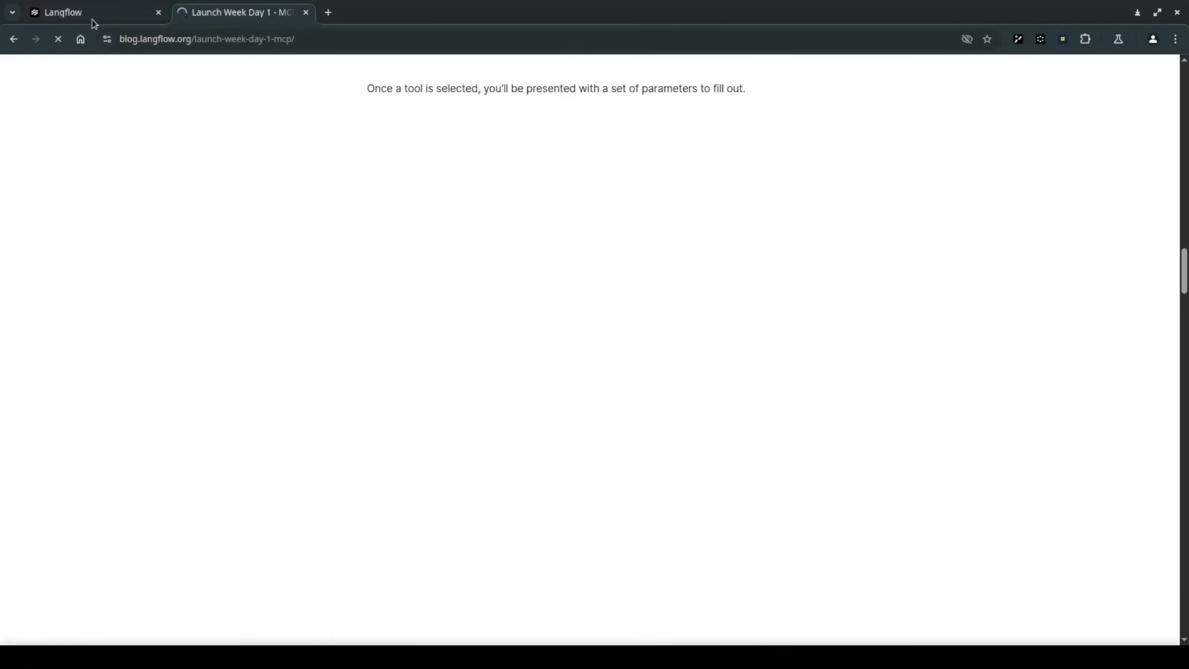
click(90, 12)
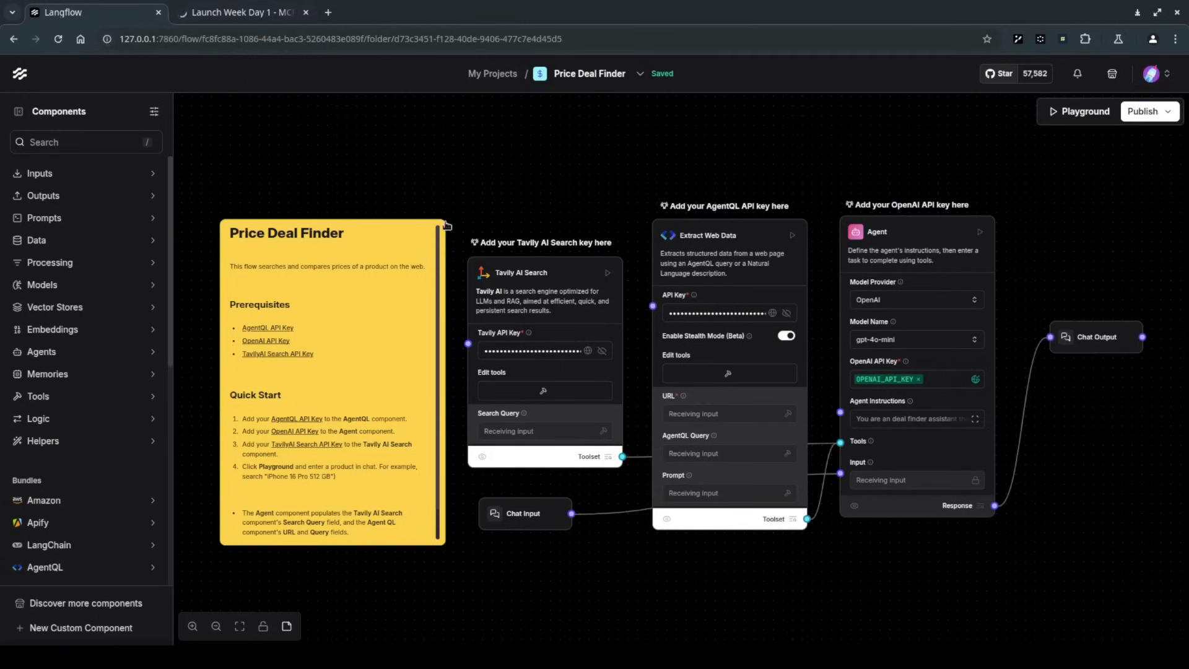
mouse_move(346, 611)
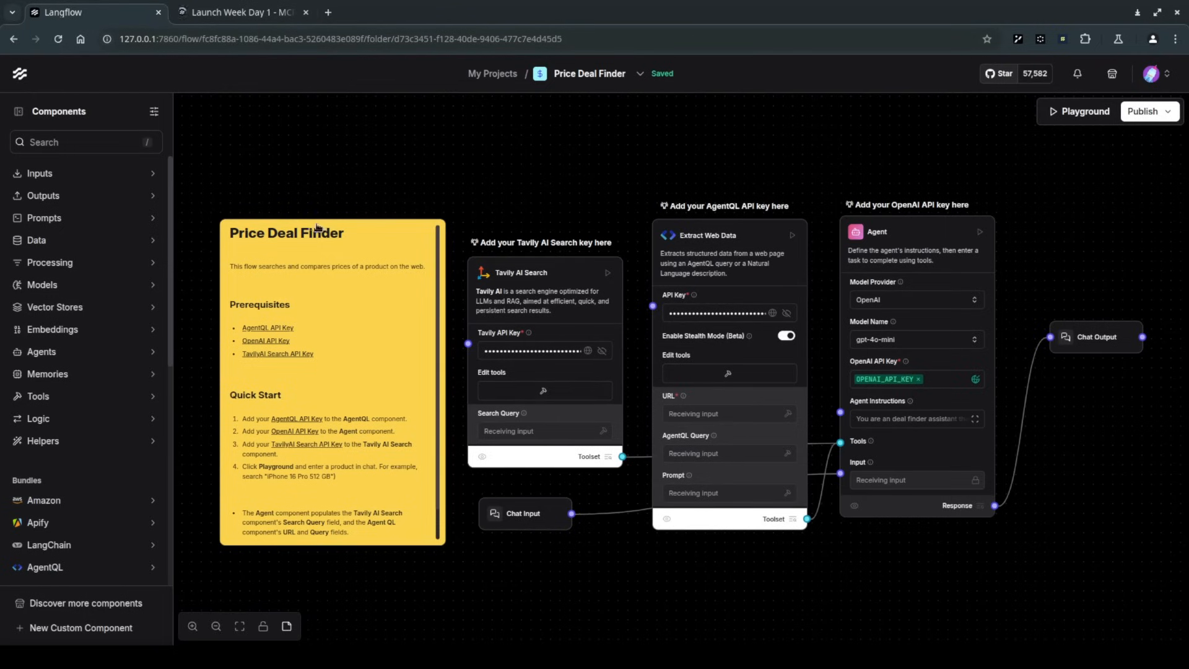
mouse_move(347, 244)
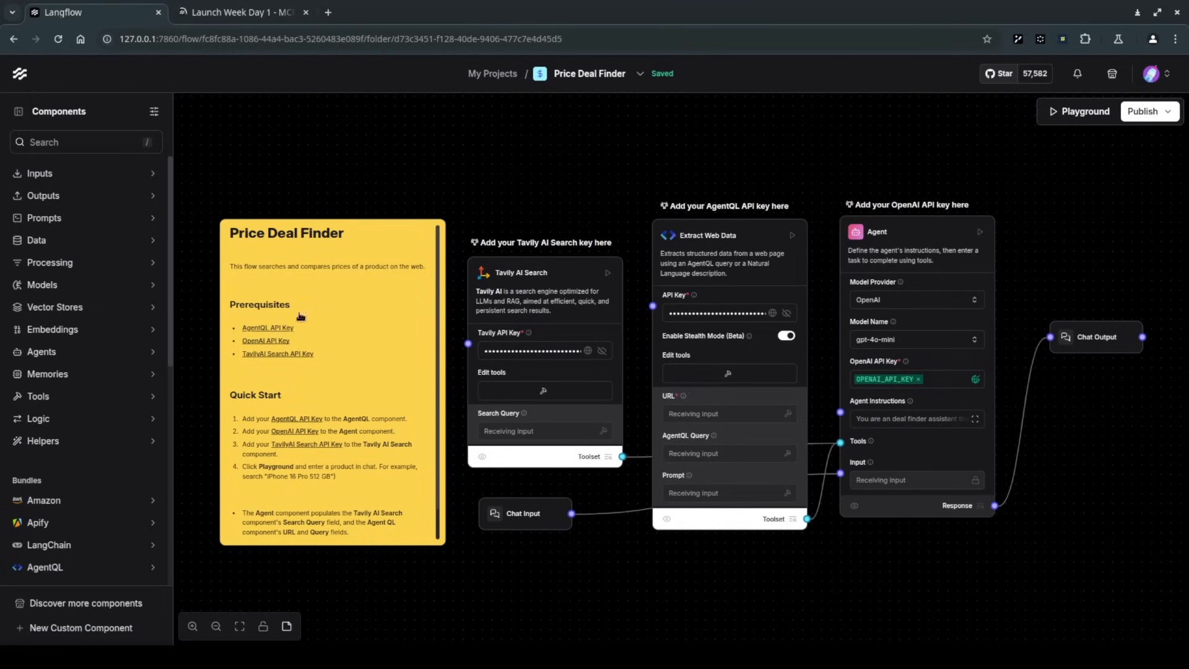
mouse_move(362, 265)
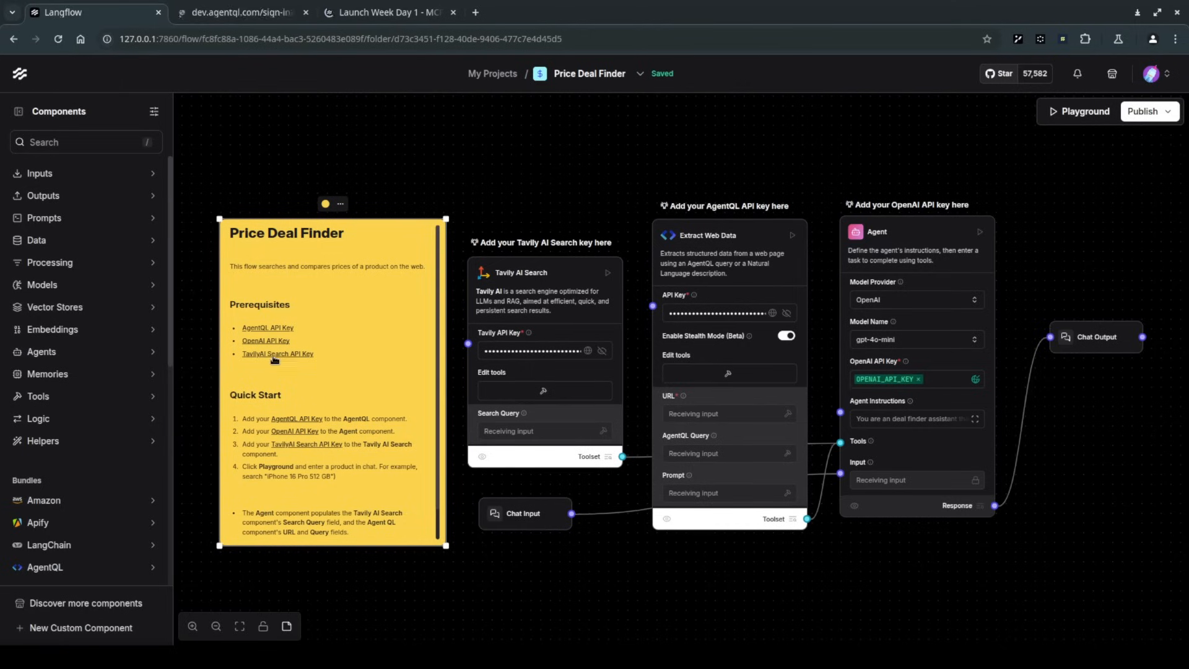
mouse_move(279, 353)
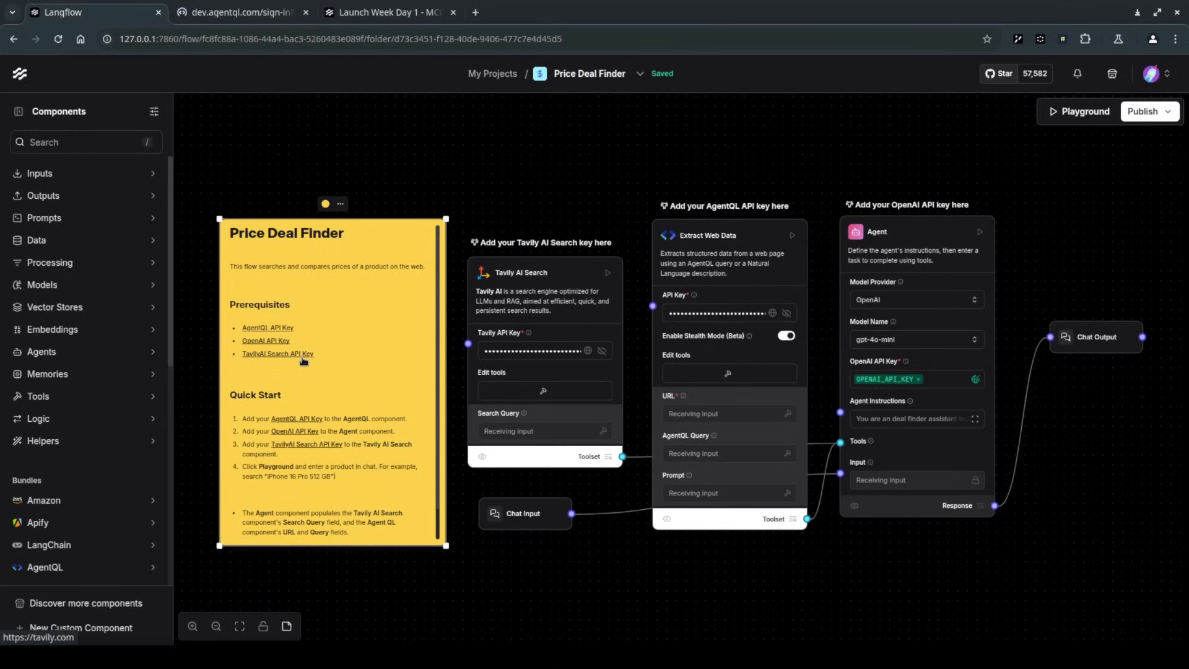
mouse_move(639, 379)
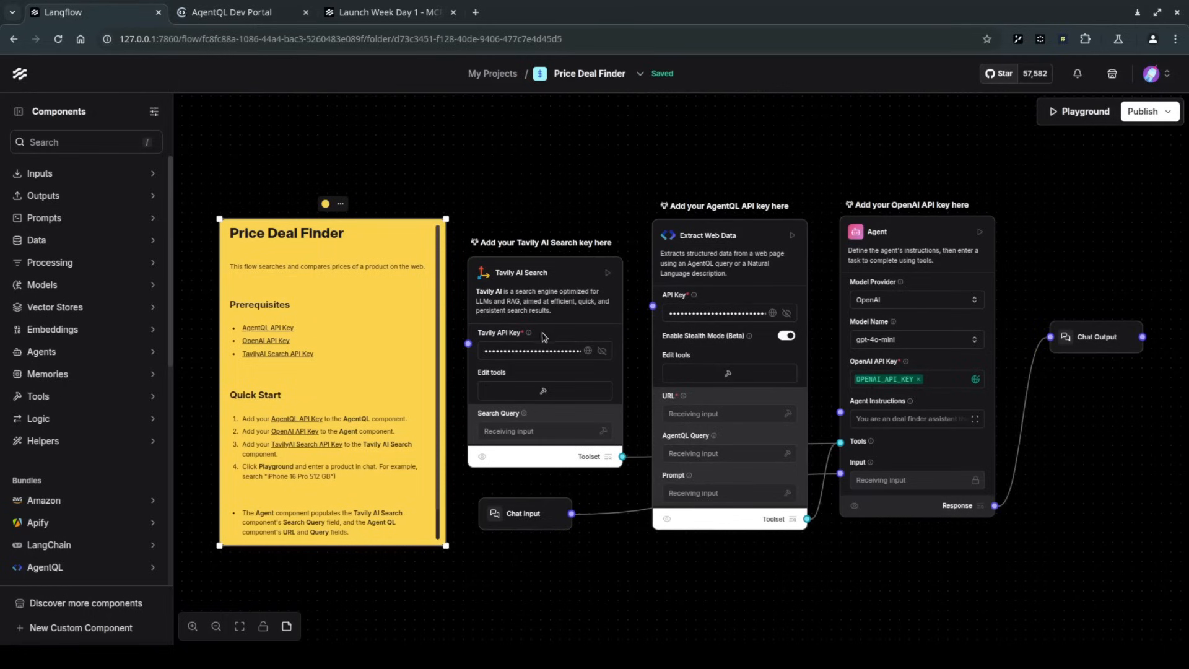
mouse_move(579, 376)
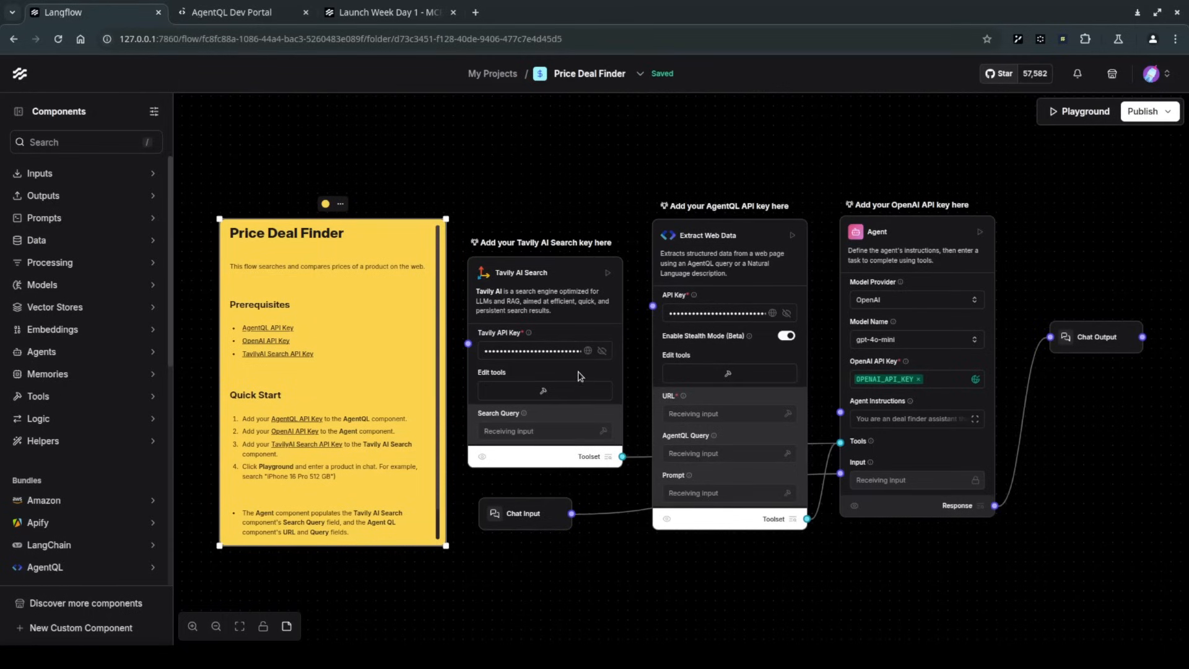
mouse_move(787, 453)
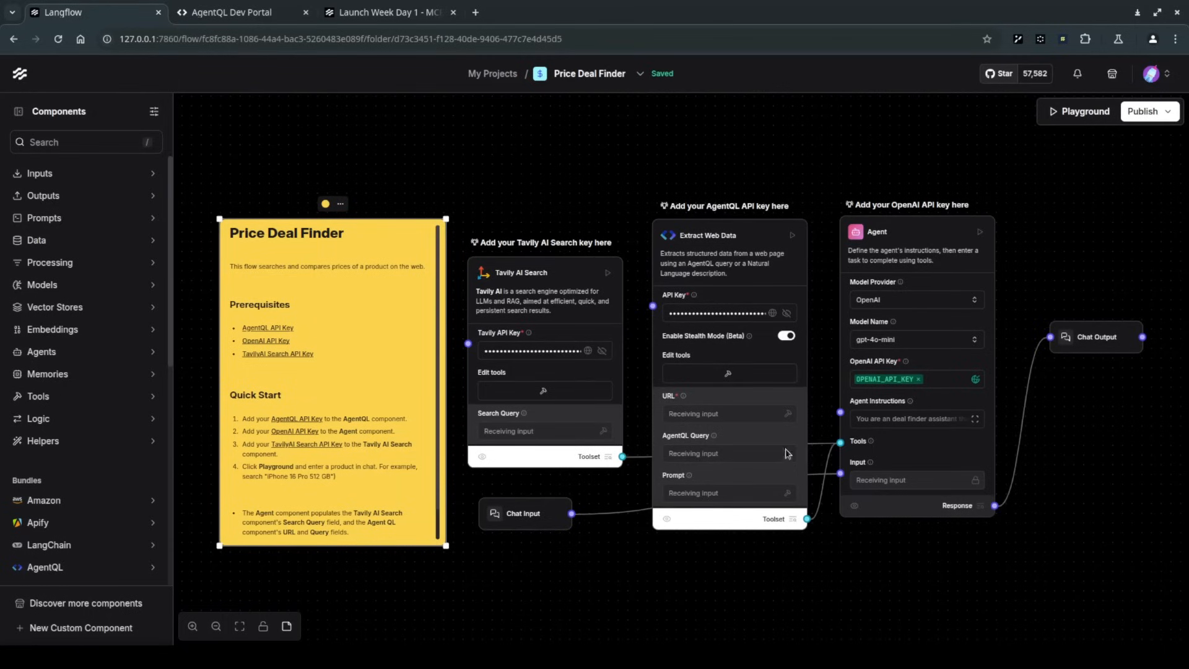
mouse_move(803, 315)
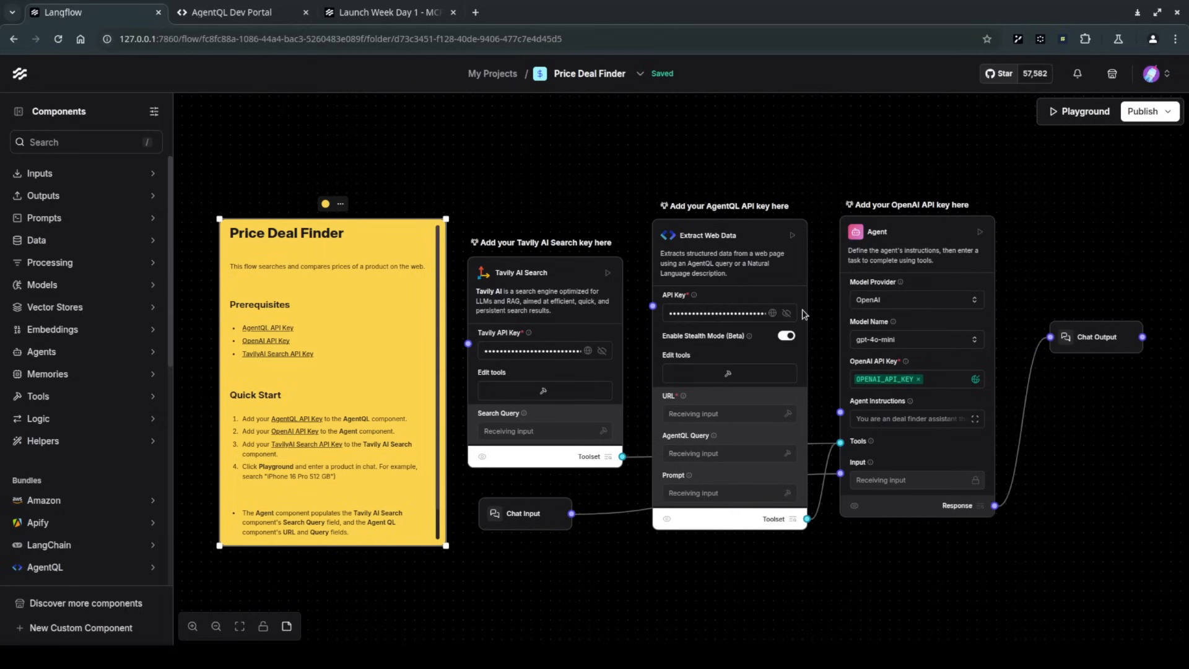
mouse_move(1088, 107)
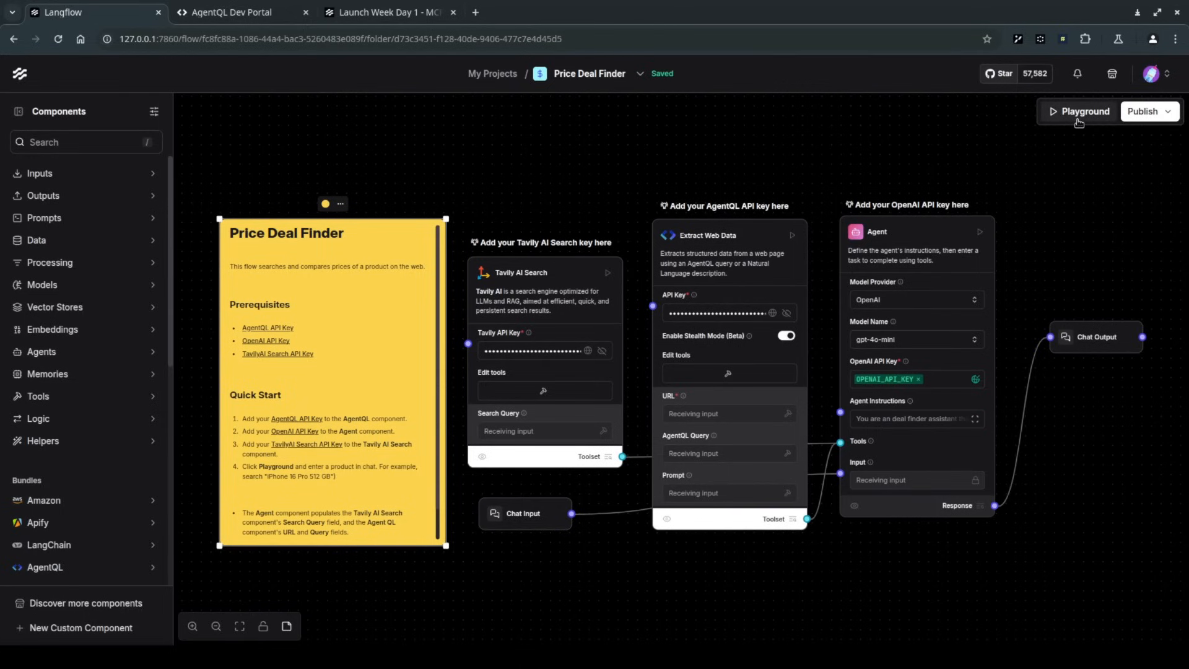
click(1083, 112)
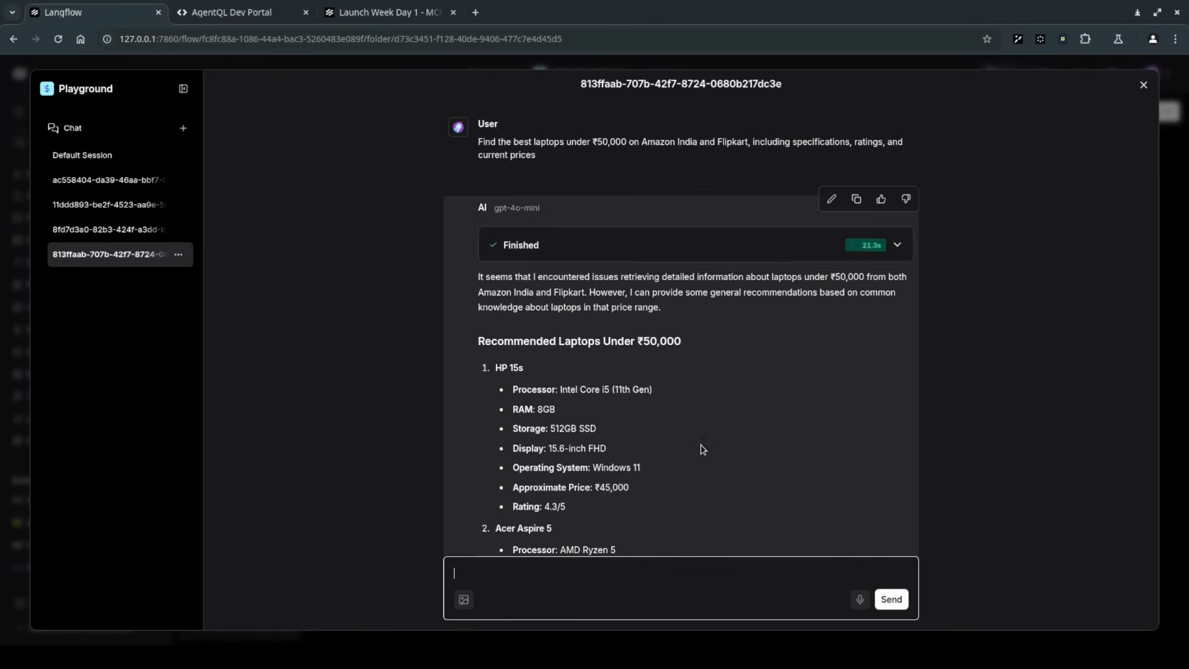
Ask the chat to find the best Mac mini variant prices on platforms like Amazon India.
text(find)
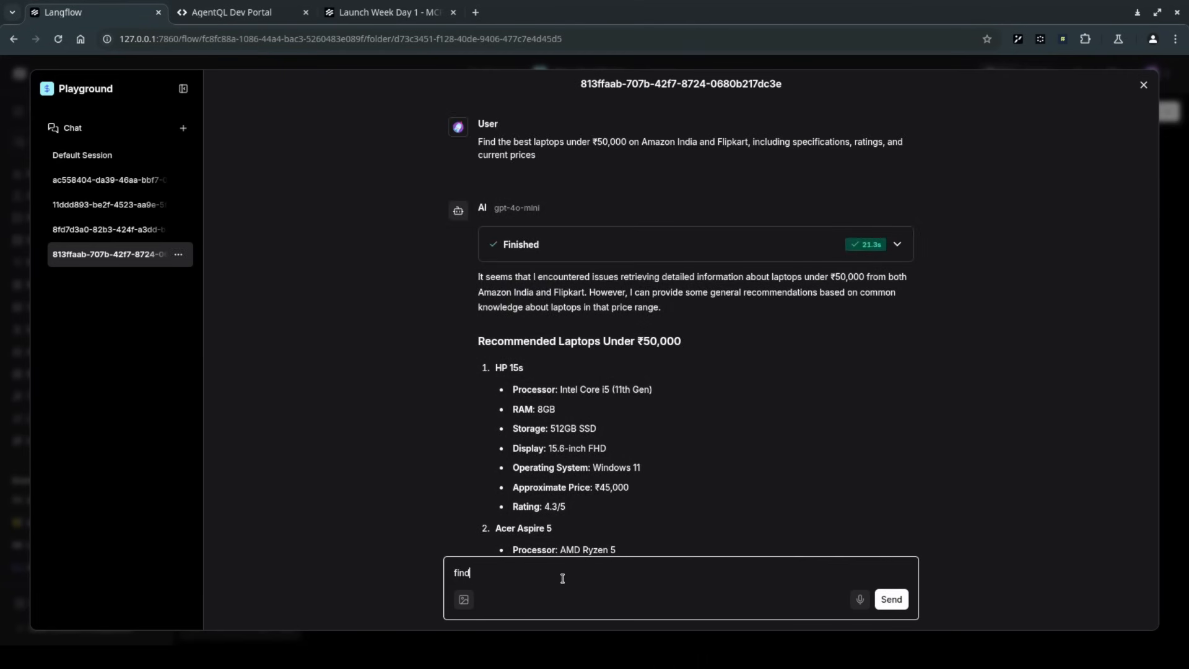
text(the best price for iphone 16 128 gb)
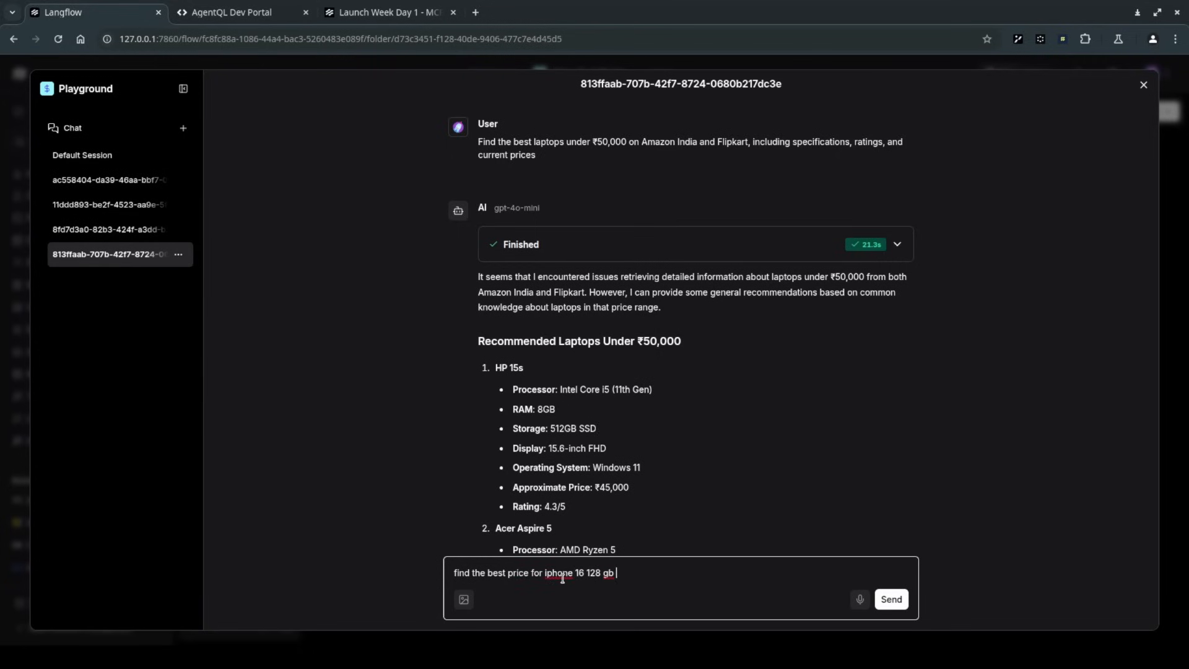
text(in)
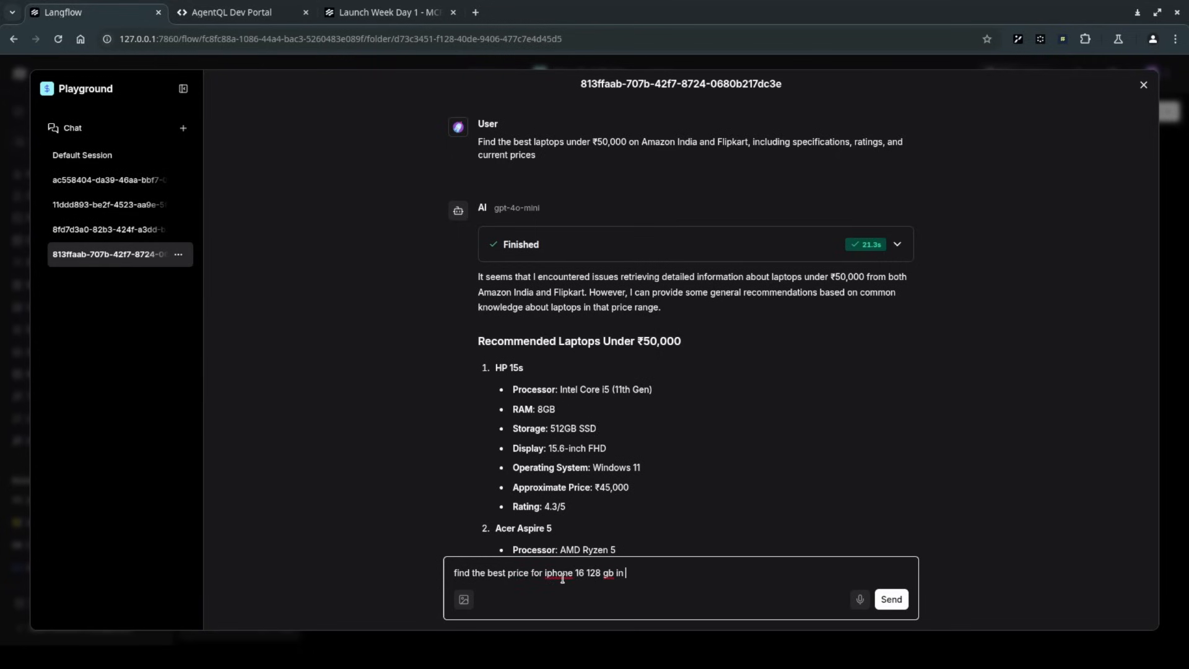
text(platforms)
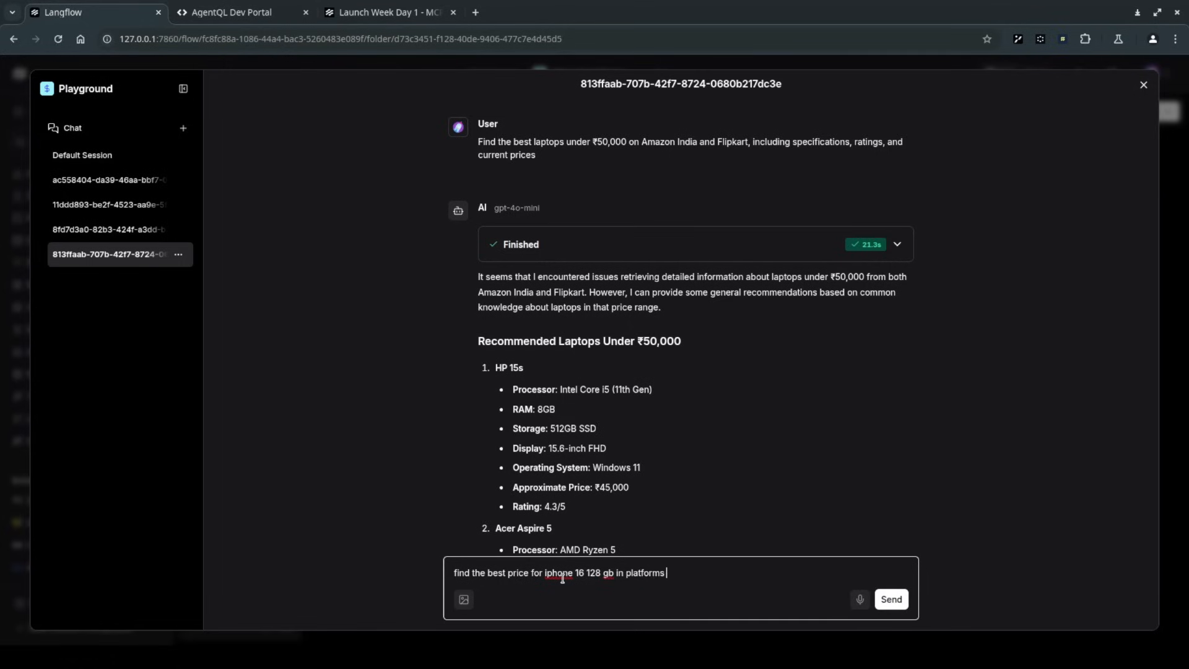
text(like amazon ind)
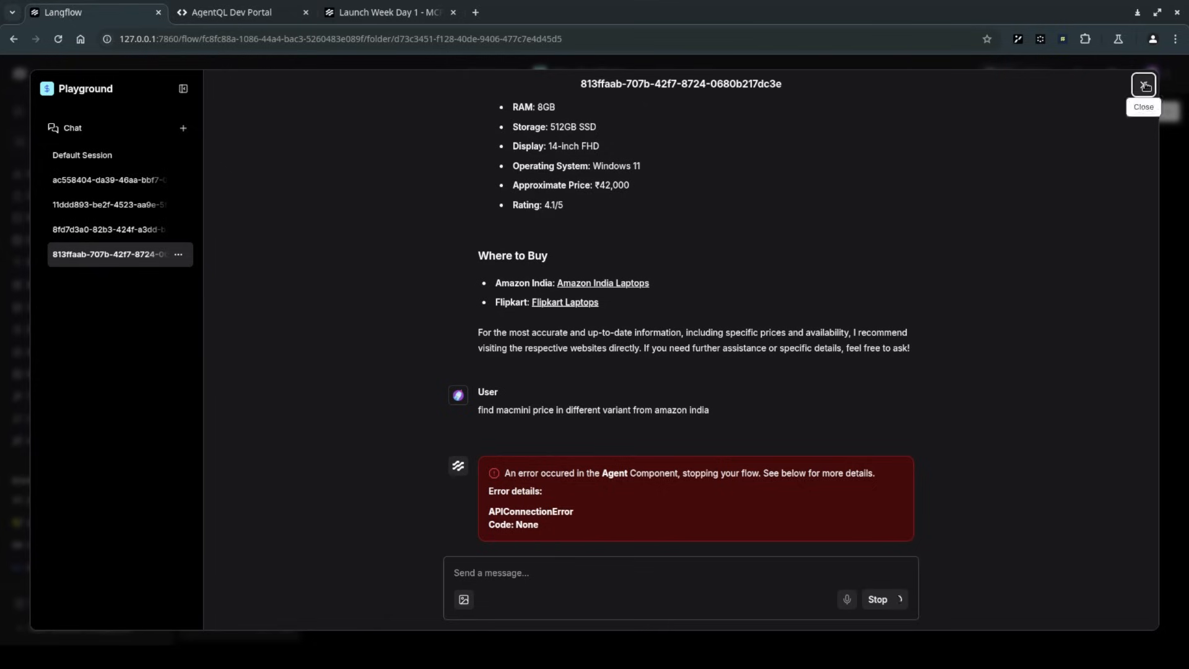
Close the Playground to watch the flow build on the canvas, then reopen it.
click(1143, 84)
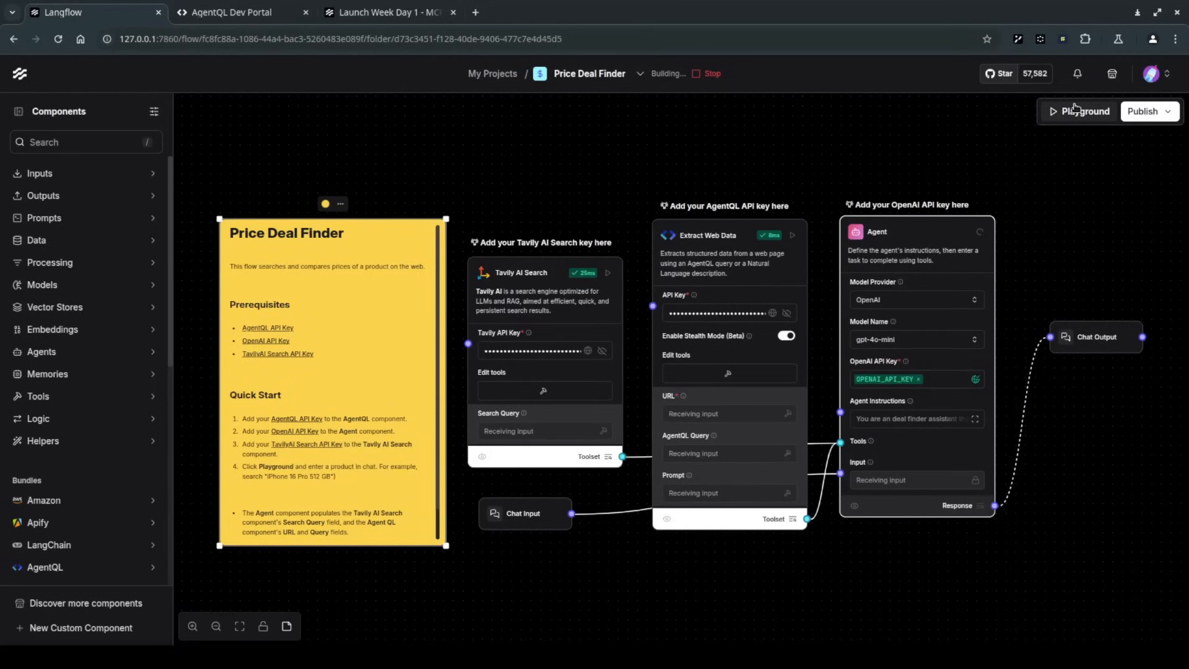
click(1083, 110)
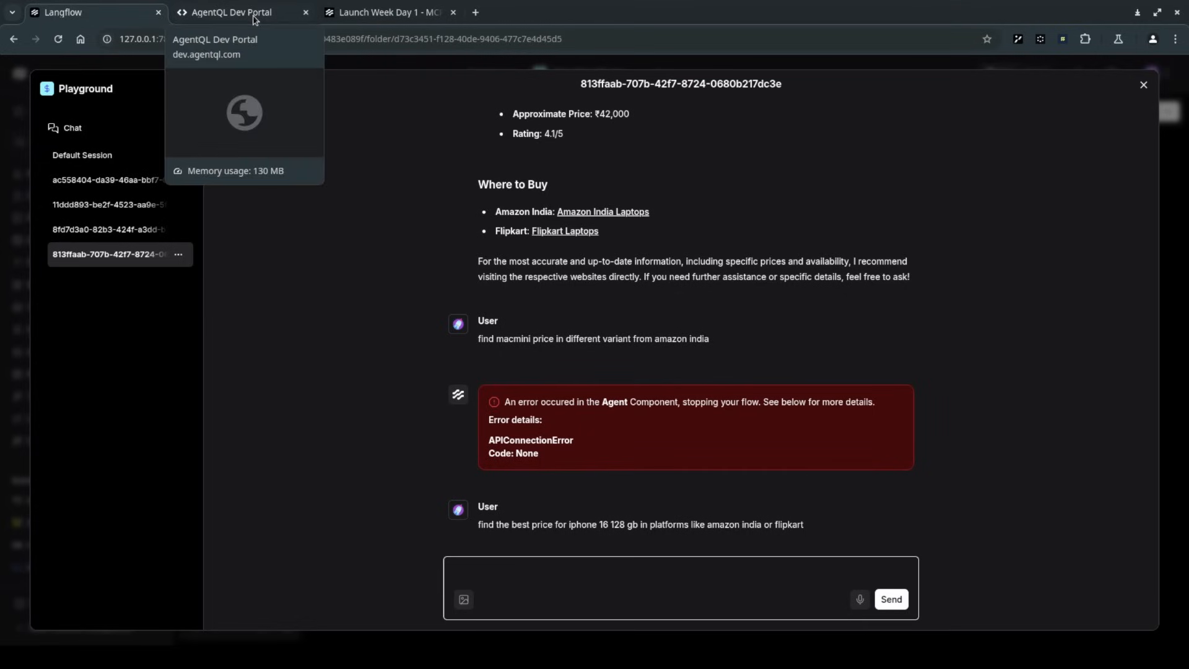
Close the AgentQL Dev Portal tab and scroll through the agent's iPhone 16 128 GB price answer.
click(228, 12)
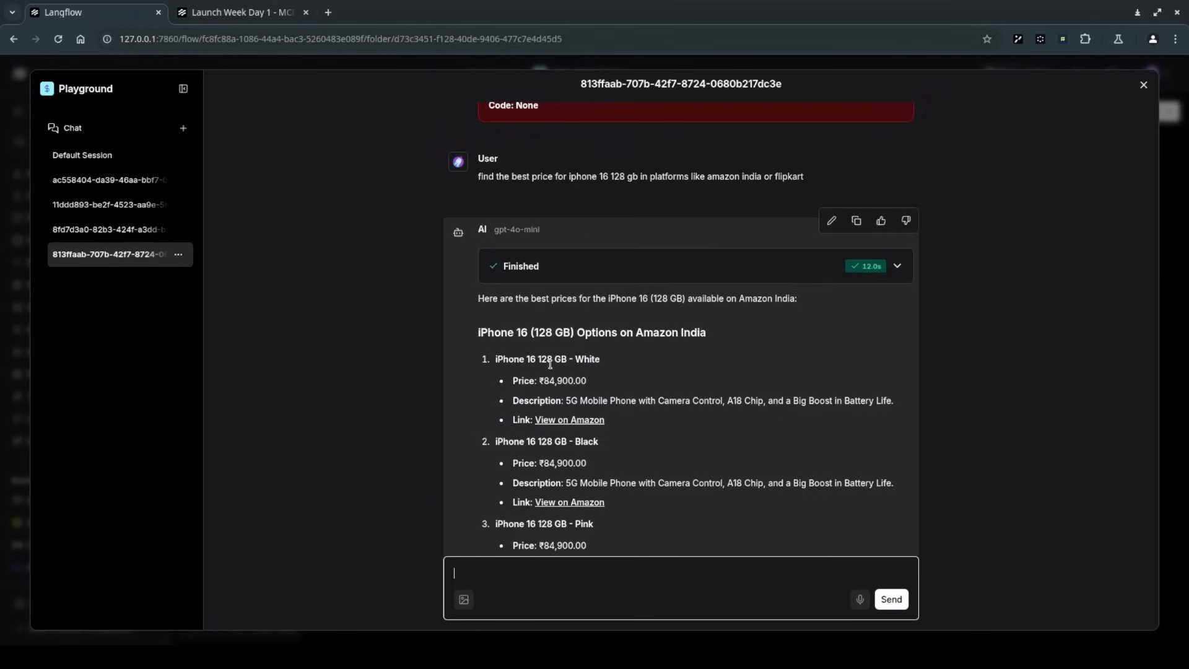
scroll(down, 3)
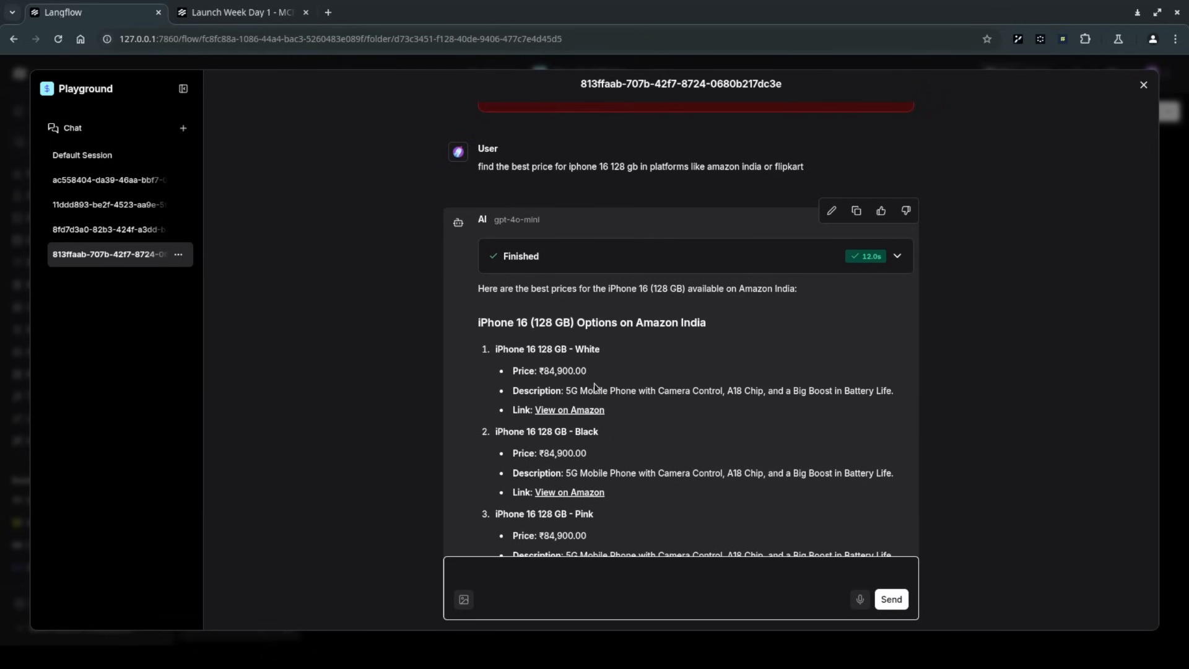
scroll(down, 3)
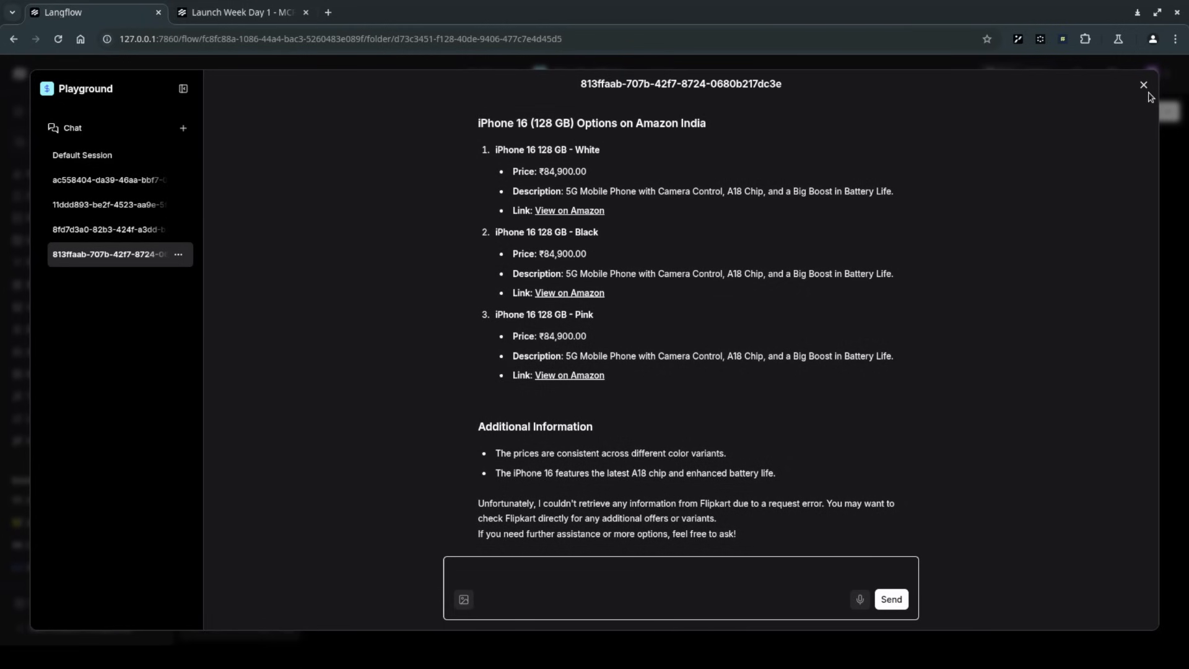
Close the Playground and select the blog's Cursor-section mcp.json example for connecting to Langflow.
click(1144, 85)
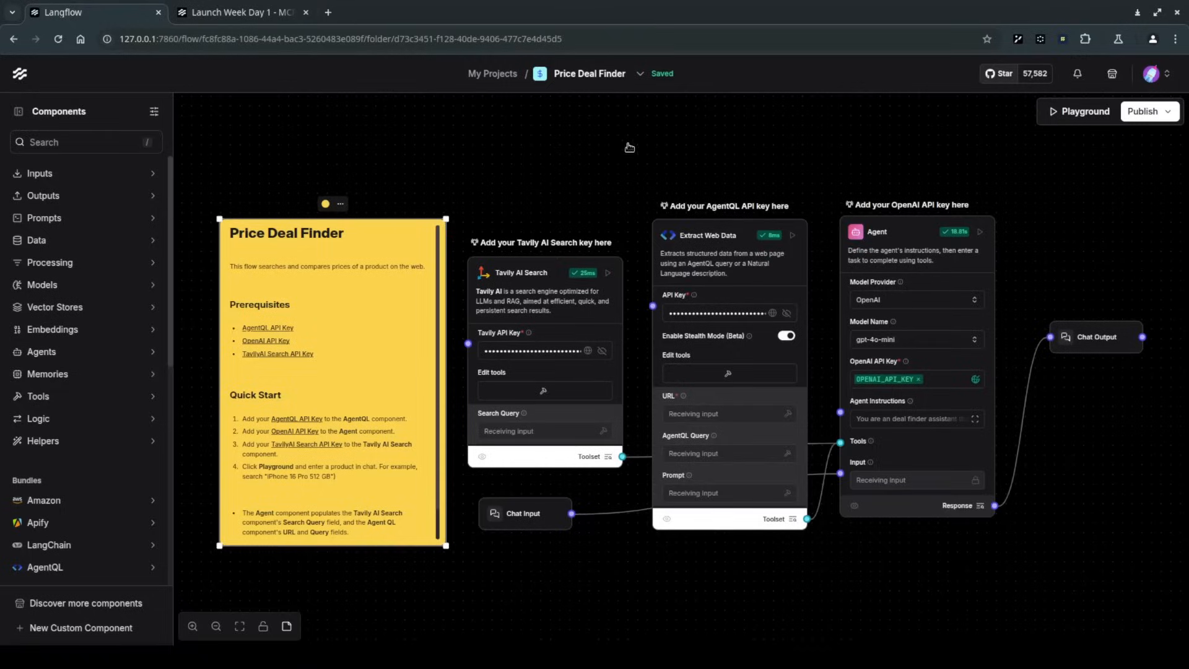
click(239, 13)
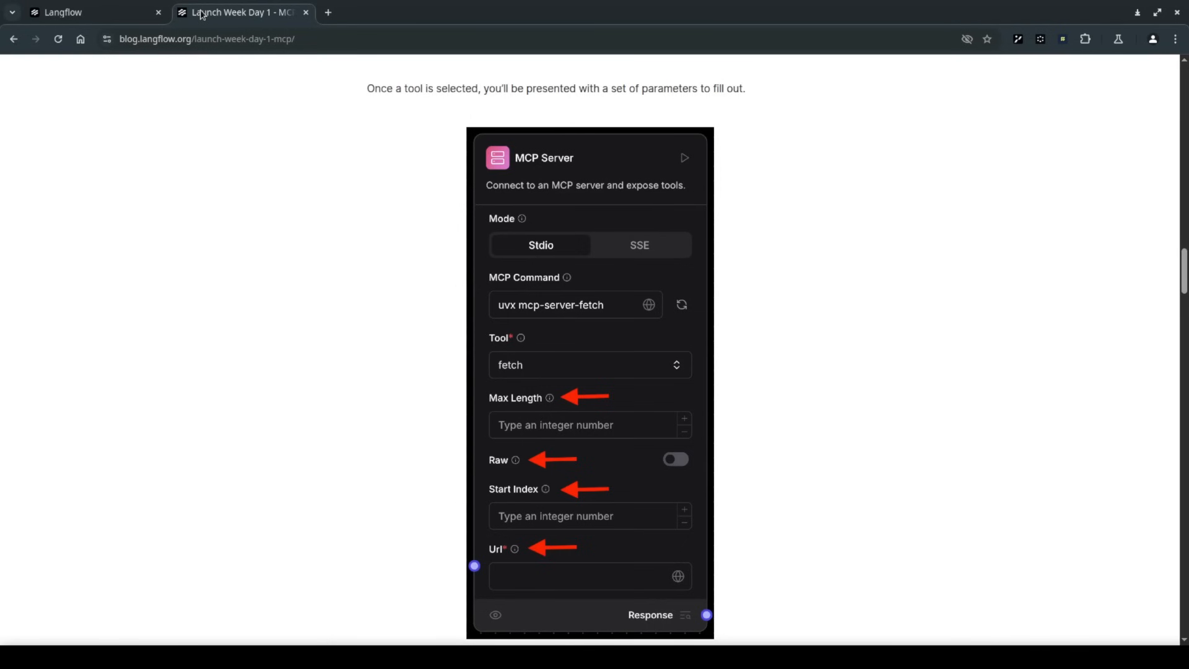
scroll(down, 3)
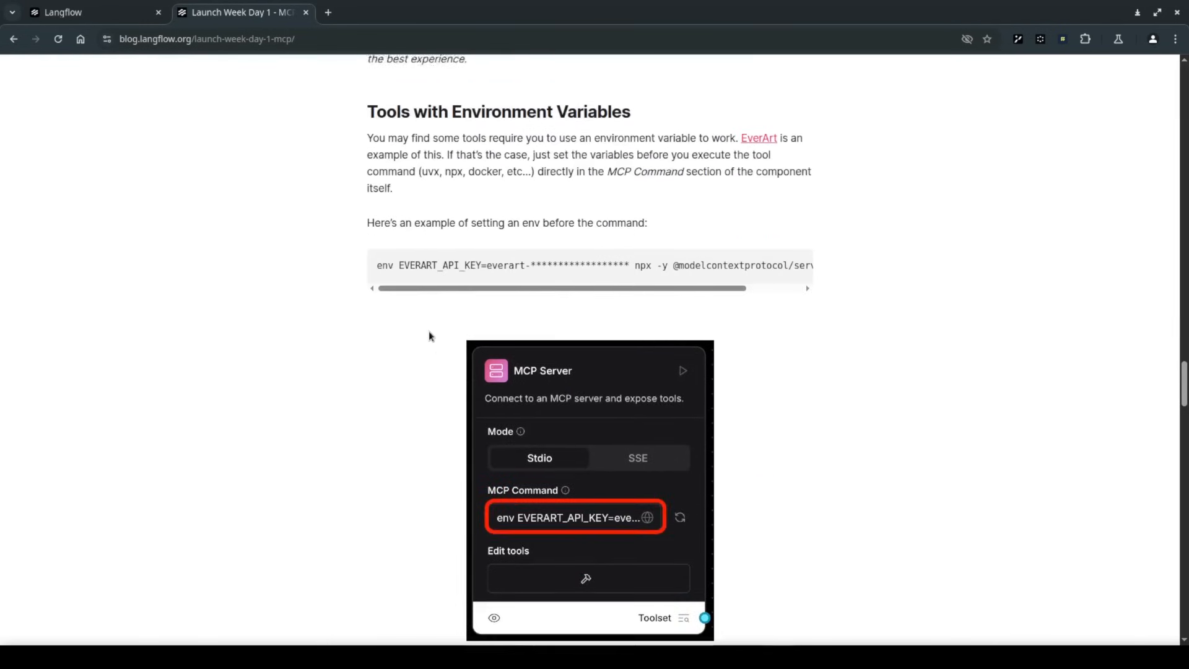
scroll(down, 3)
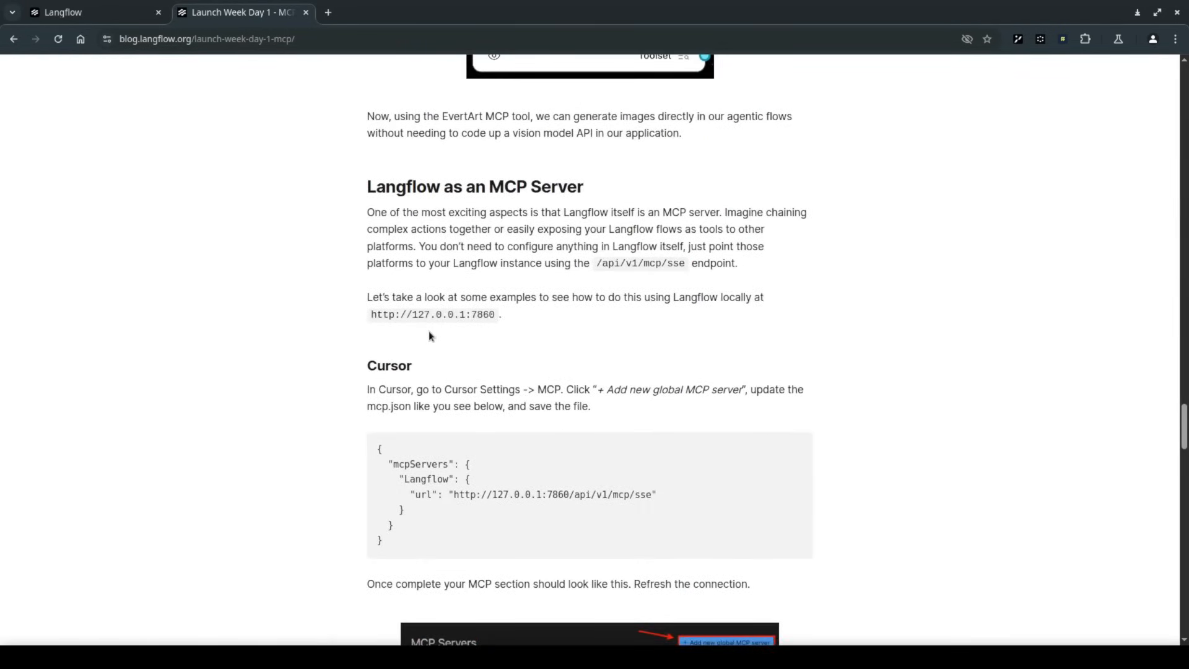
scroll(down, 3)
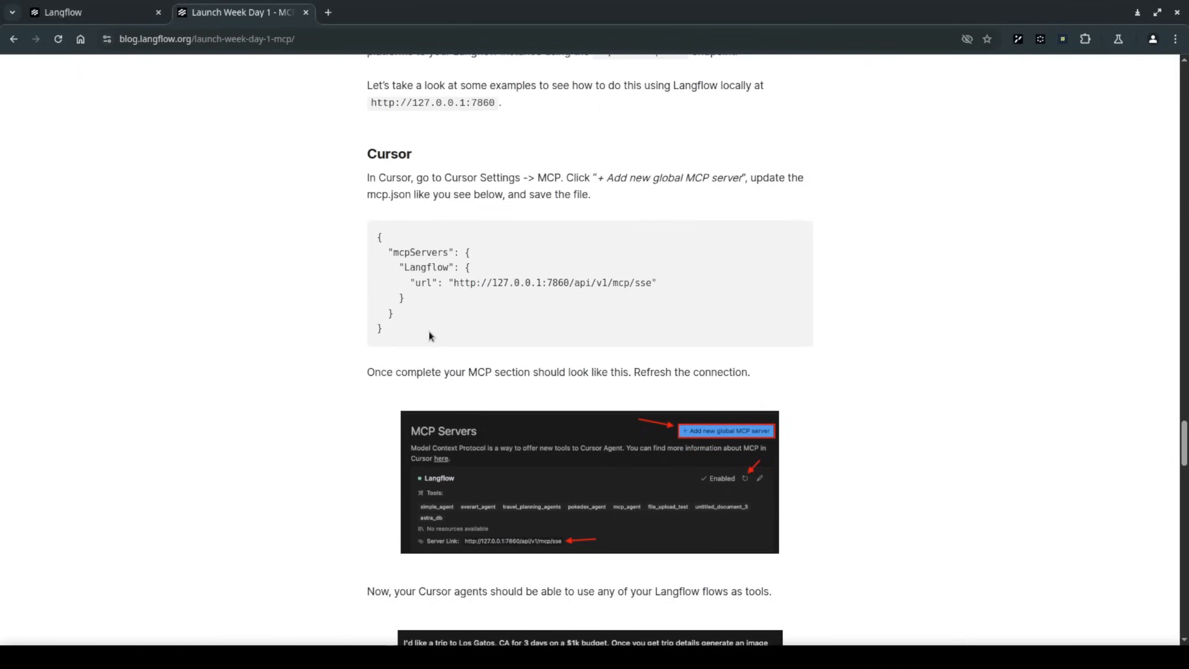
drag(379, 237, 379, 330)
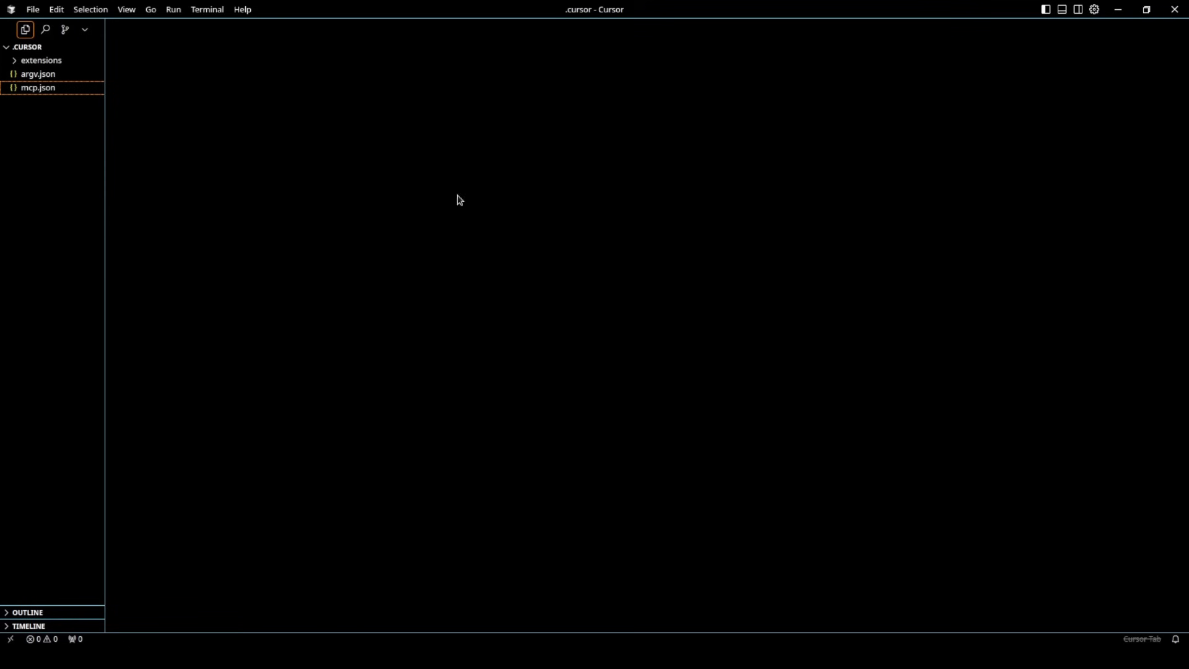
Add local Langflow's SSE URL as a global MCP server in Cursor's mcp.json and close the file.
click(1093, 8)
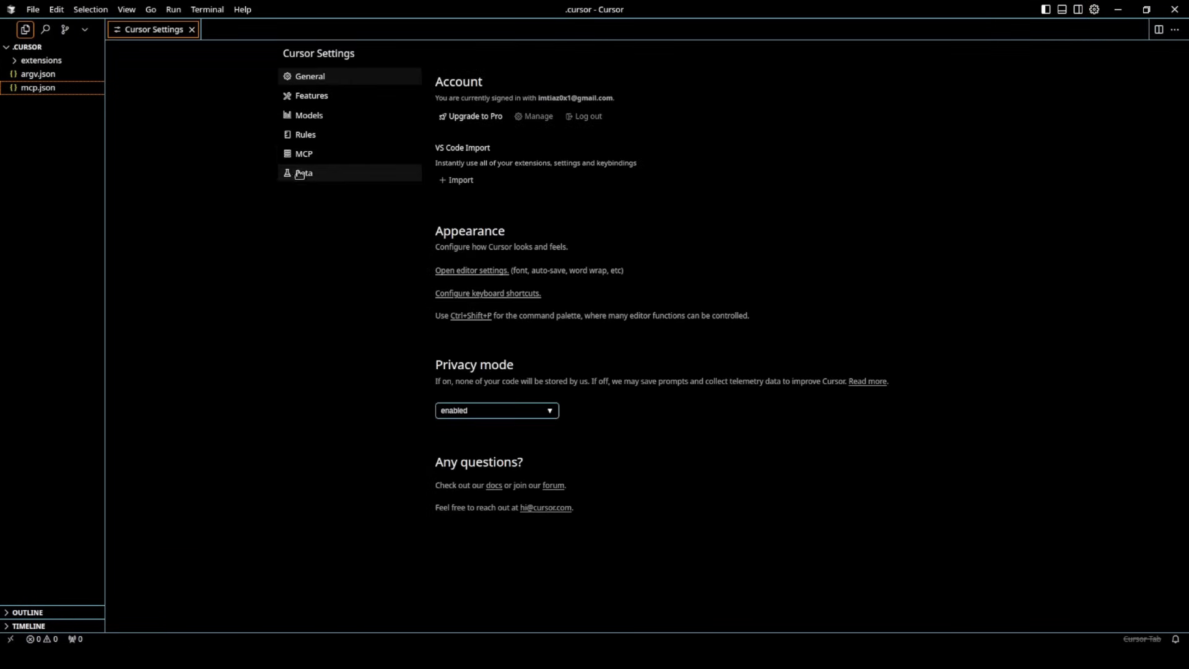
click(303, 154)
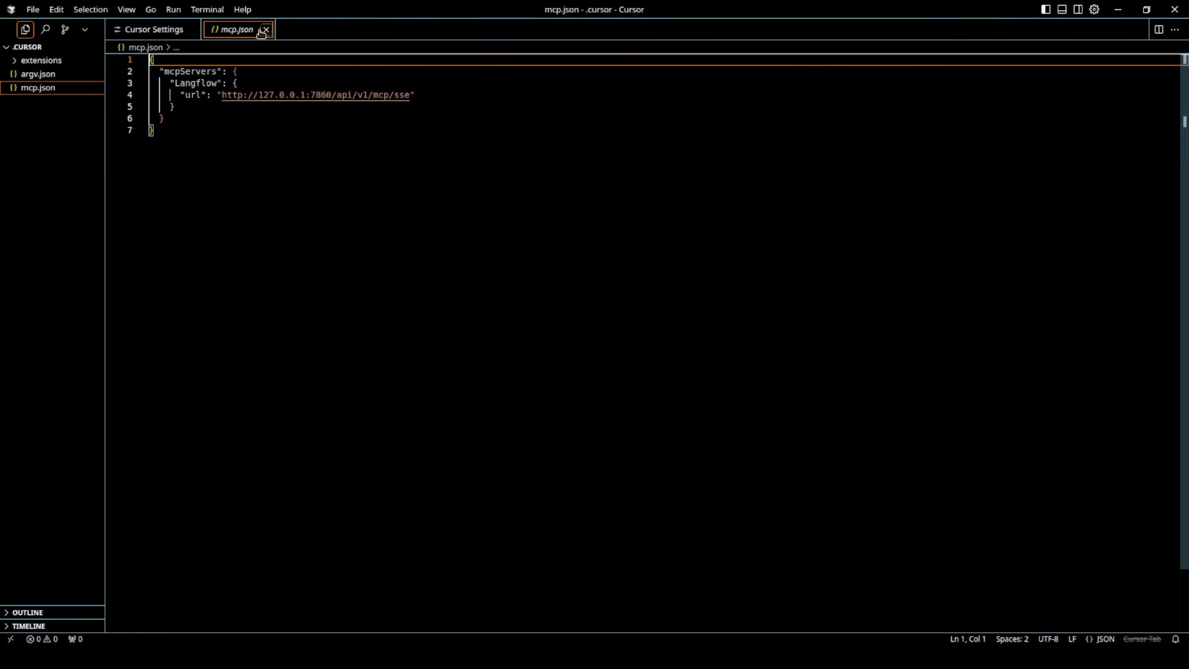
click(152, 28)
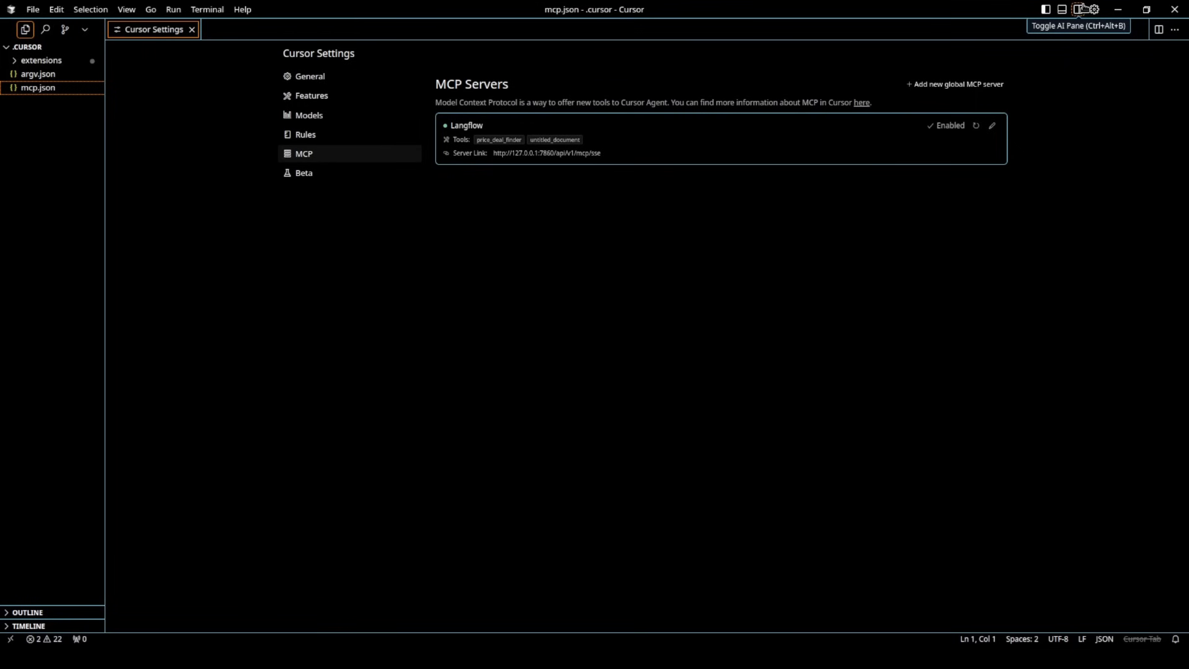
Retry the ₹20,000–35,000 smartphone request in the agent chat and expand its price_deal_finder tool call.
click(1080, 8)
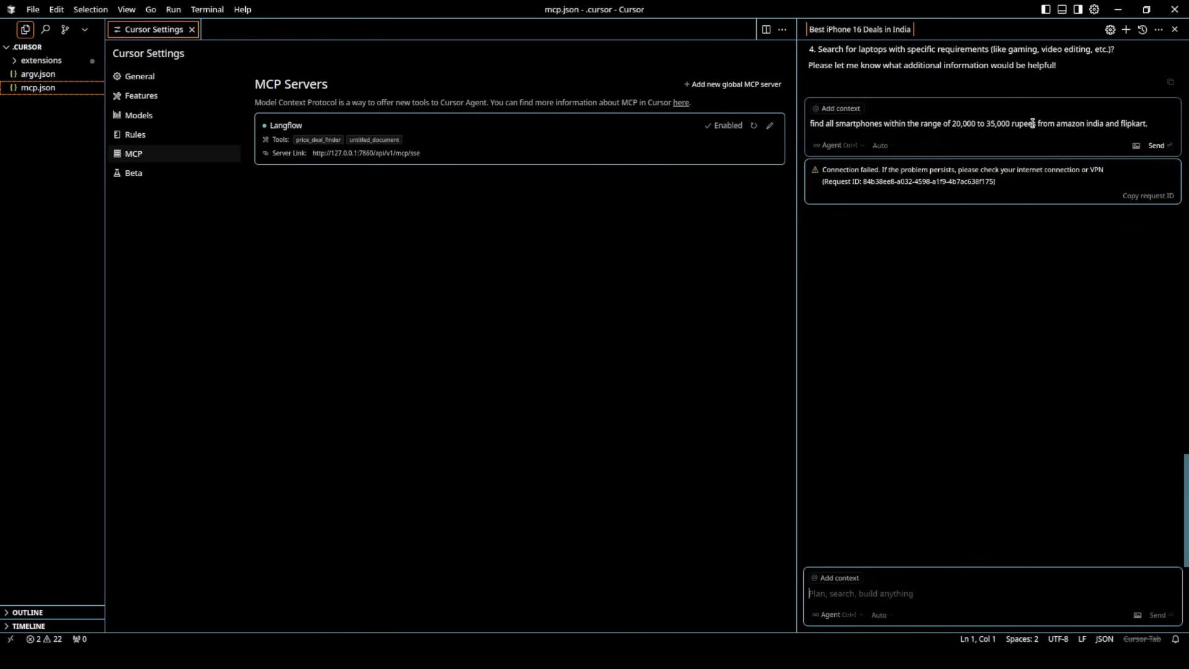
mouse_move(1065, 144)
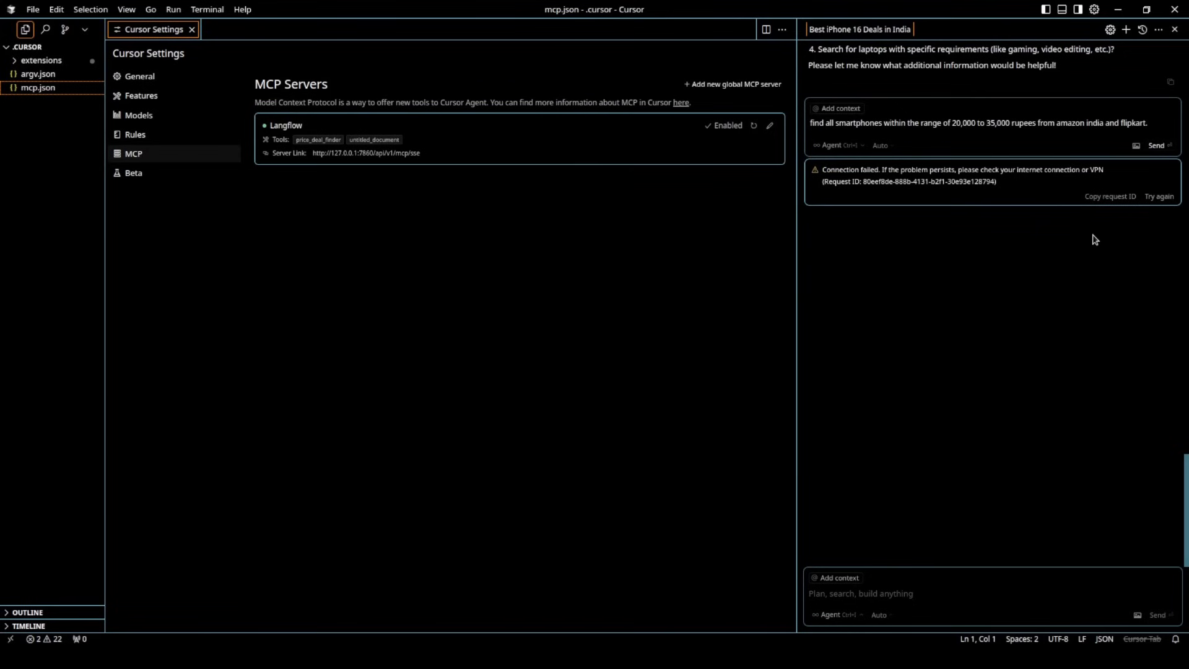
click(1159, 196)
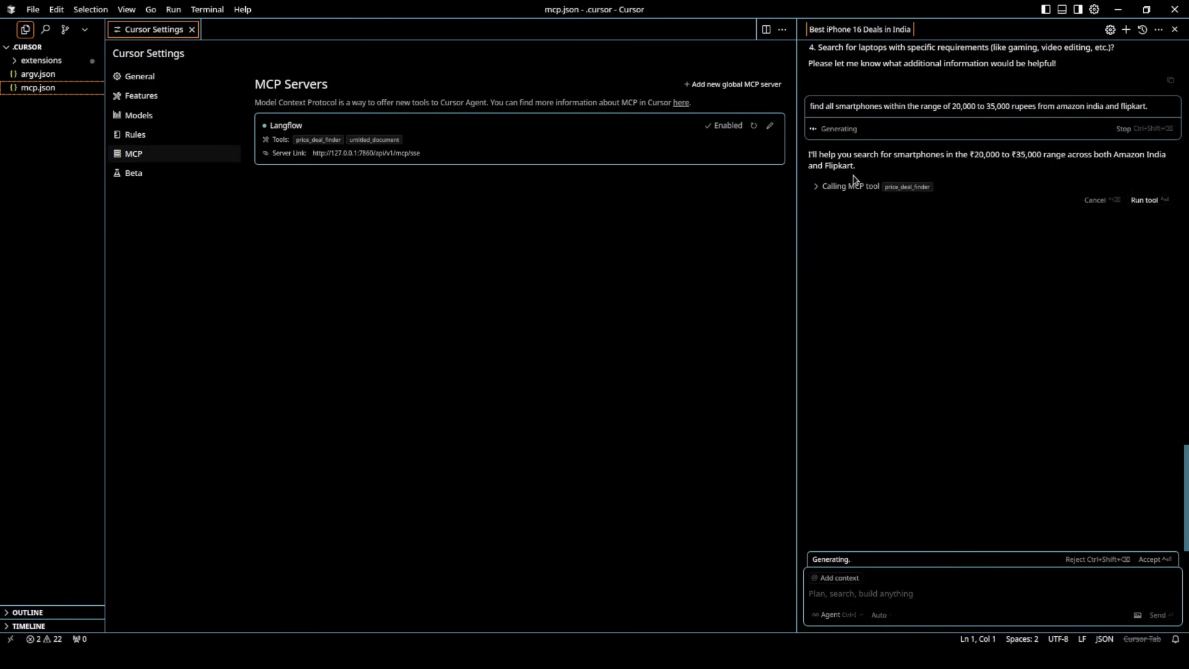
mouse_move(881, 163)
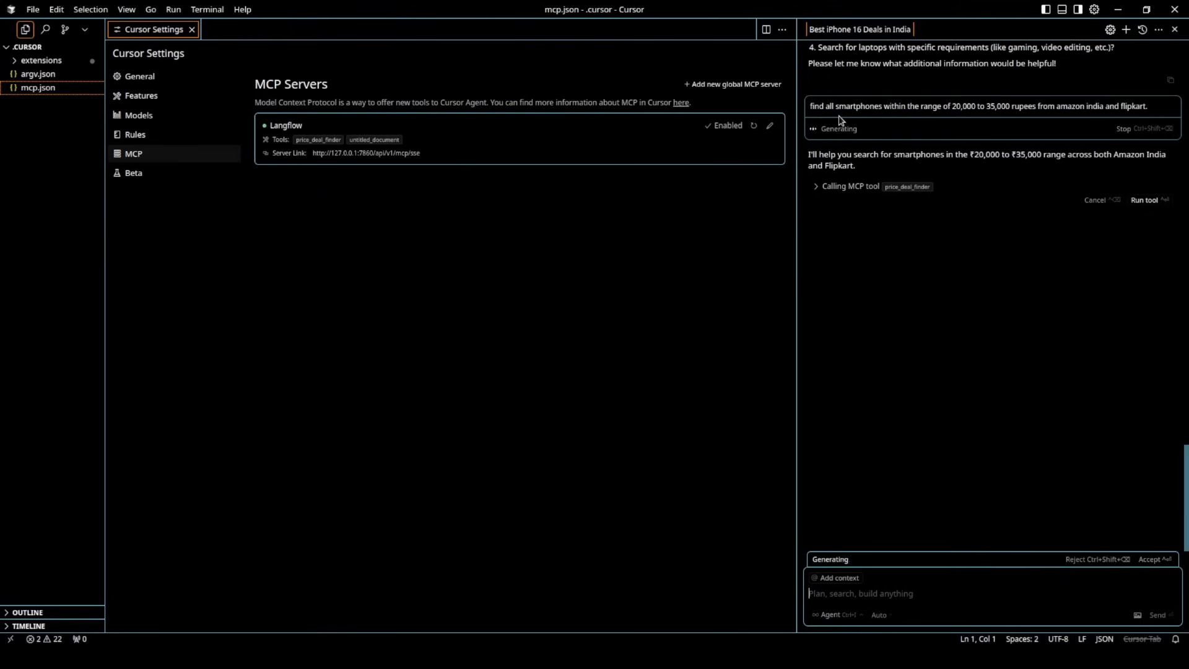
mouse_move(998, 126)
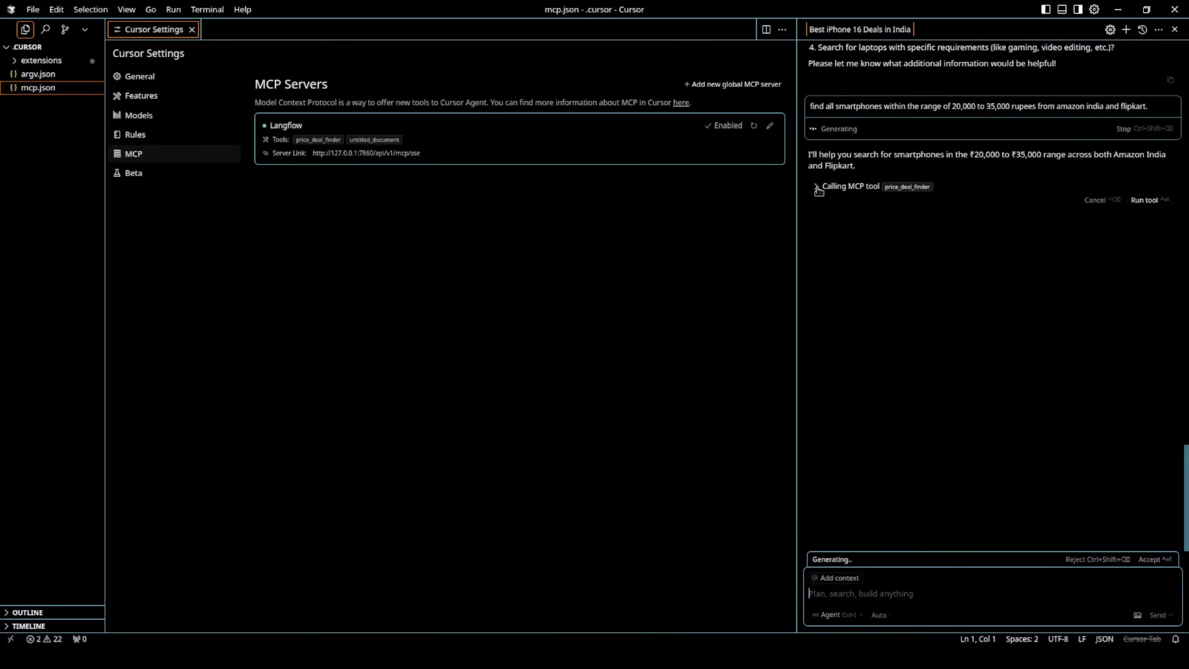
click(815, 187)
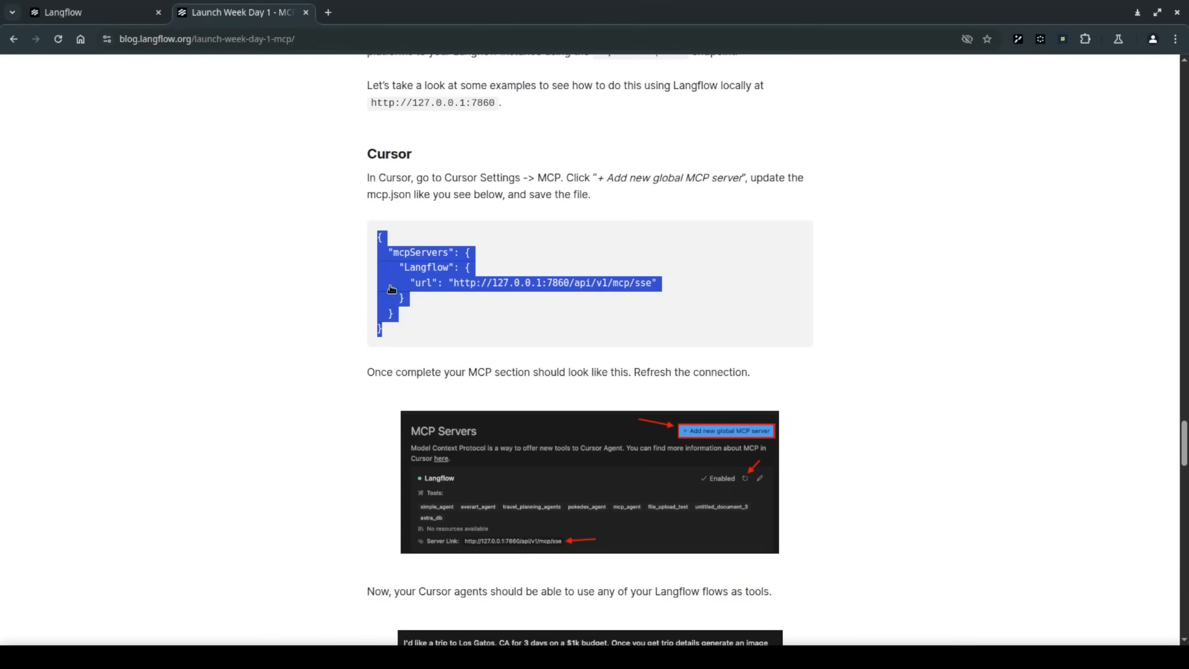
Glance back at the blog's Cursor mcp.json example before returning to the agent's answer.
click(90, 12)
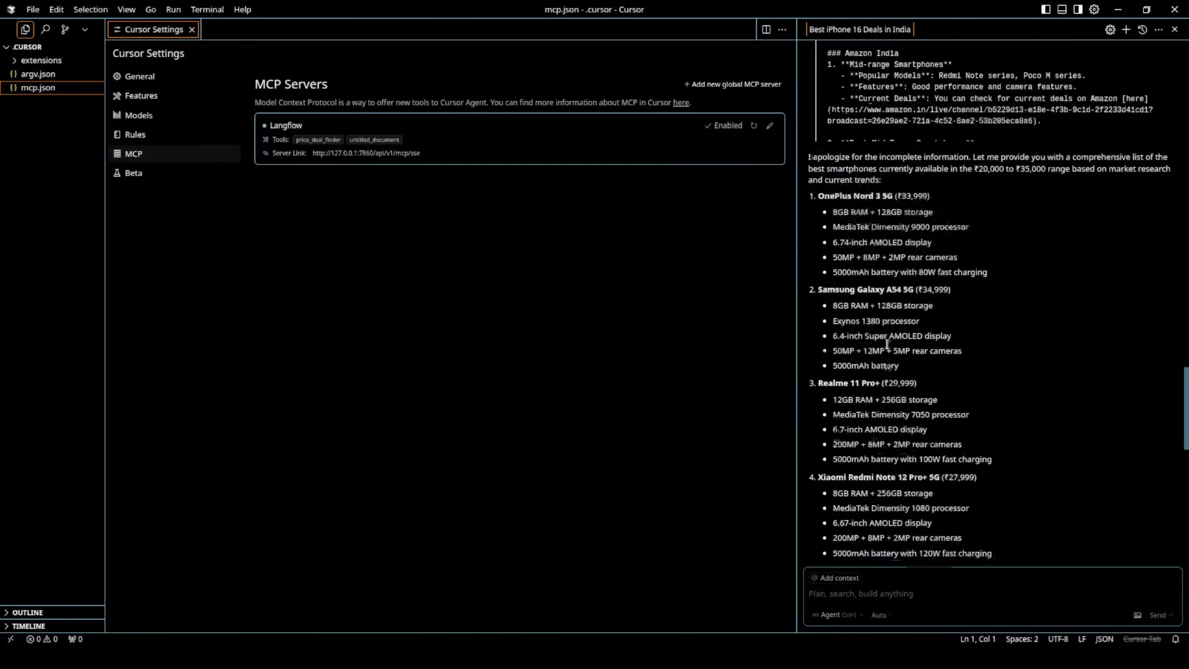
Scroll through the agent's smartphone list covering Vivo, Motorola, Nothing and iQOO picks.
scroll(down, 3)
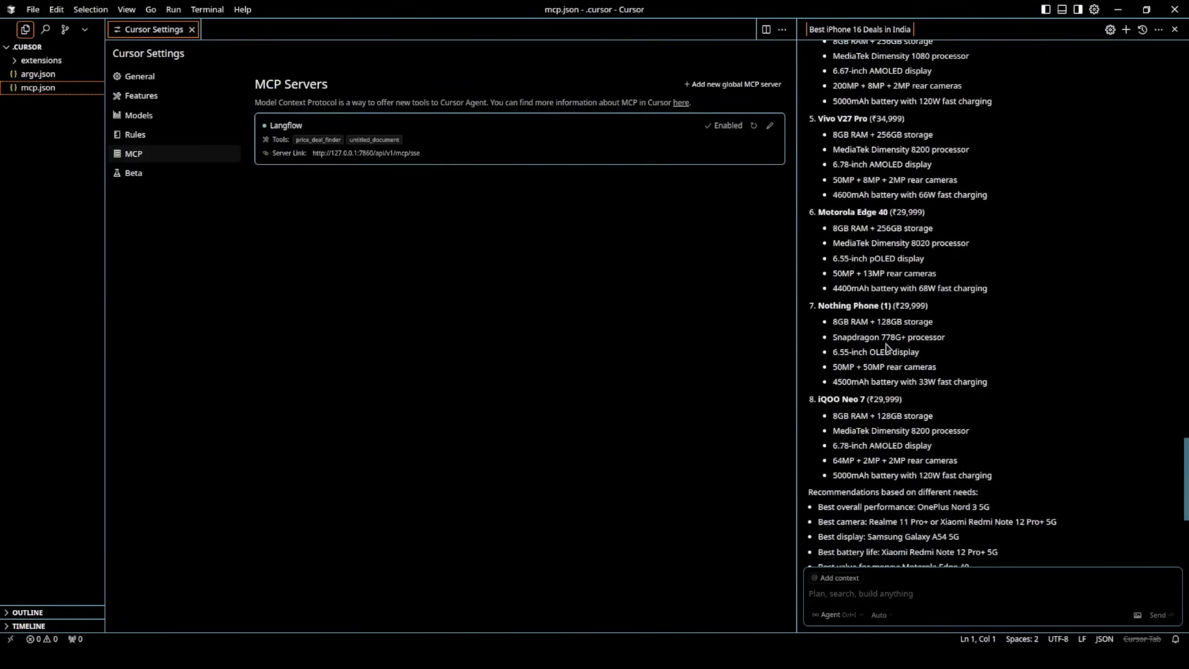
scroll(down, 3)
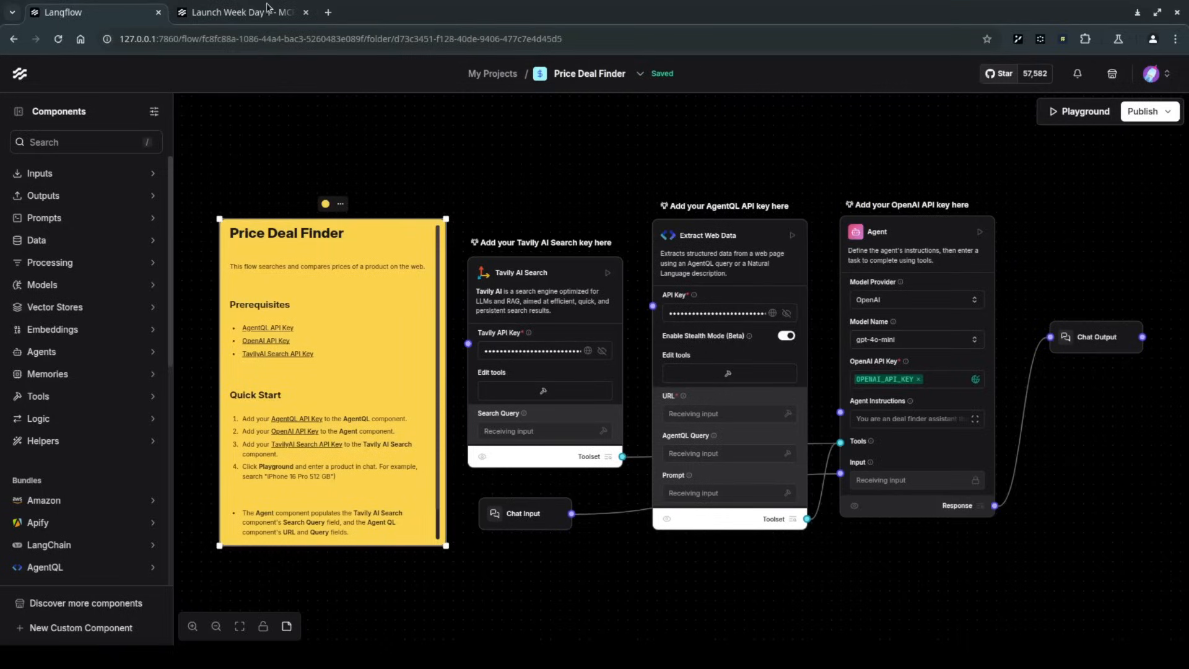
Review the blog post's Tips for Success, Final Thoughts and MCP Inspector sections.
click(239, 12)
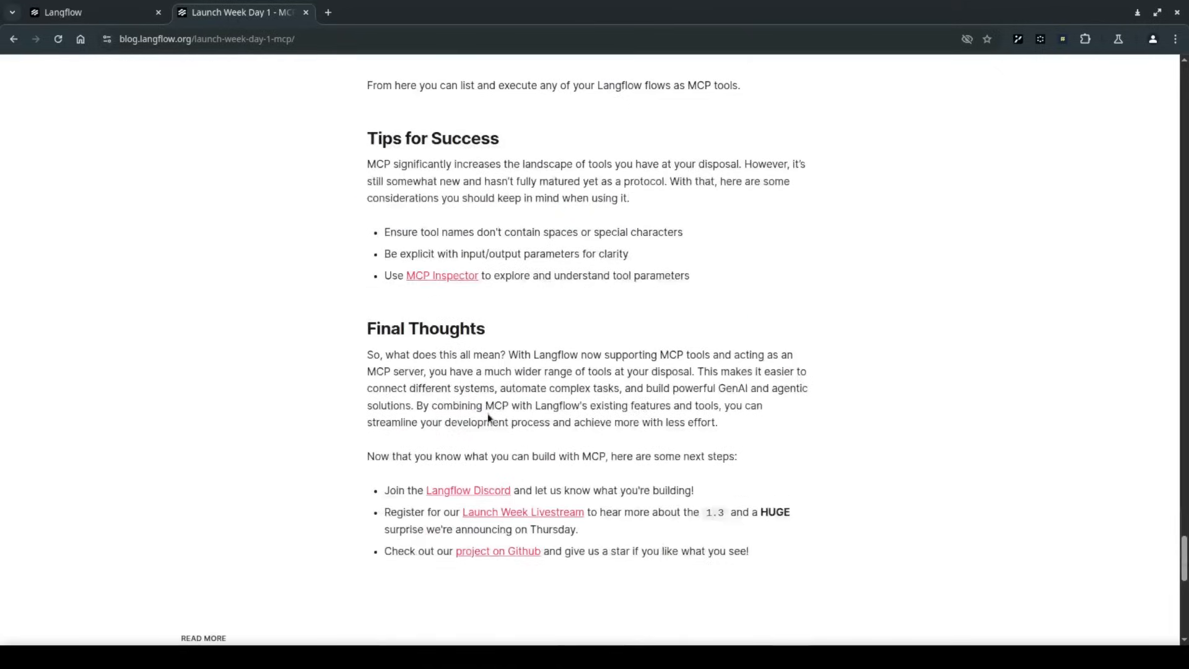
scroll(down, 3)
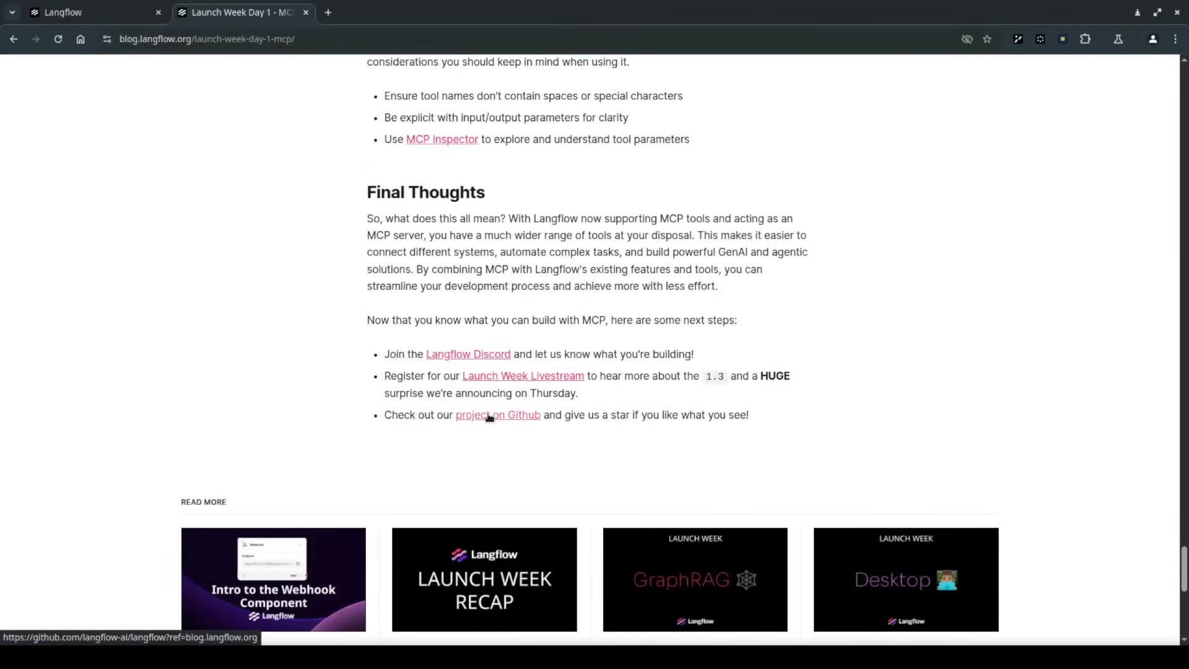
scroll(up, 3)
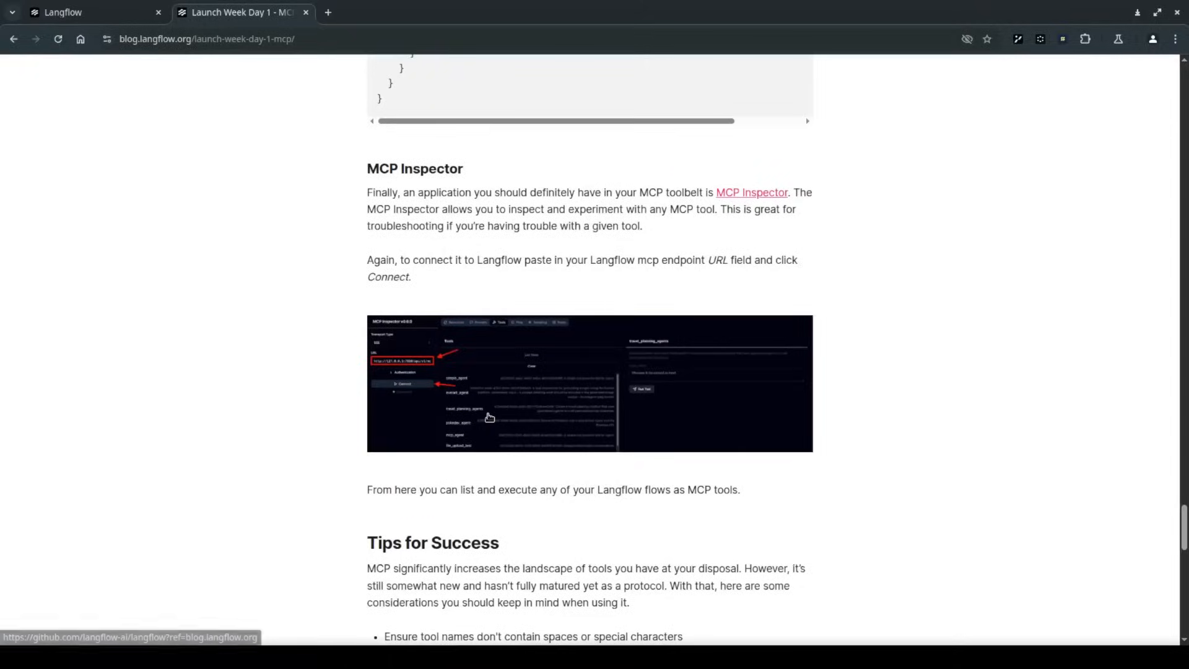